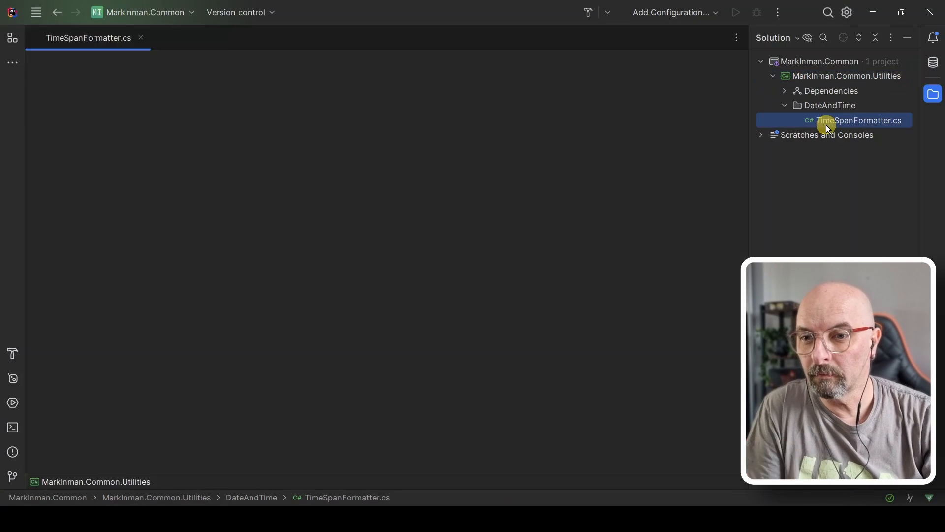
Open TimeSpanFormatter.cs and highlight its ToRelativeTimeAgoString method
double_click(859, 120)
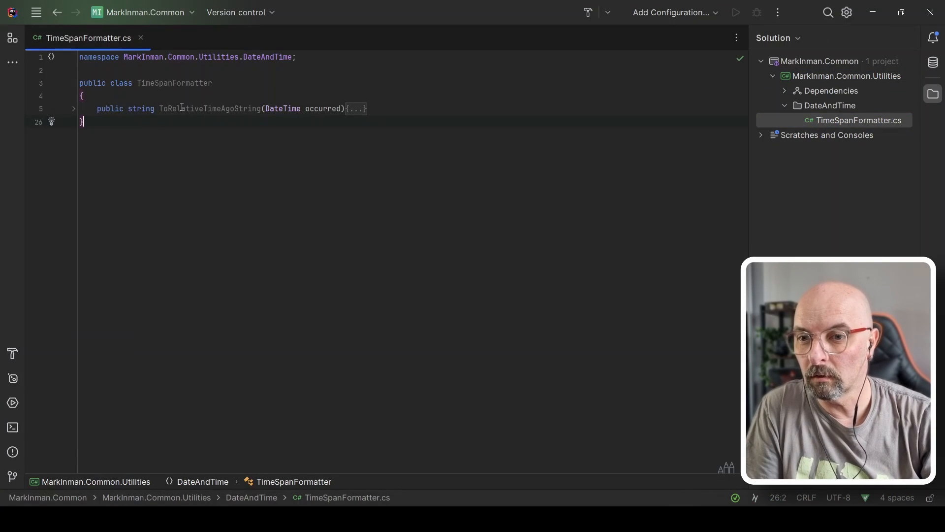
double_click(205, 109)
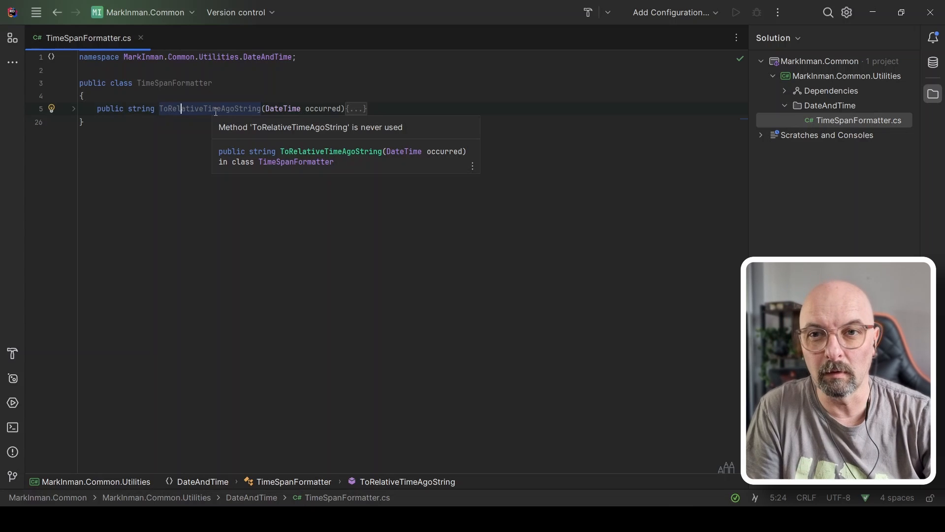
mouse_move(244, 145)
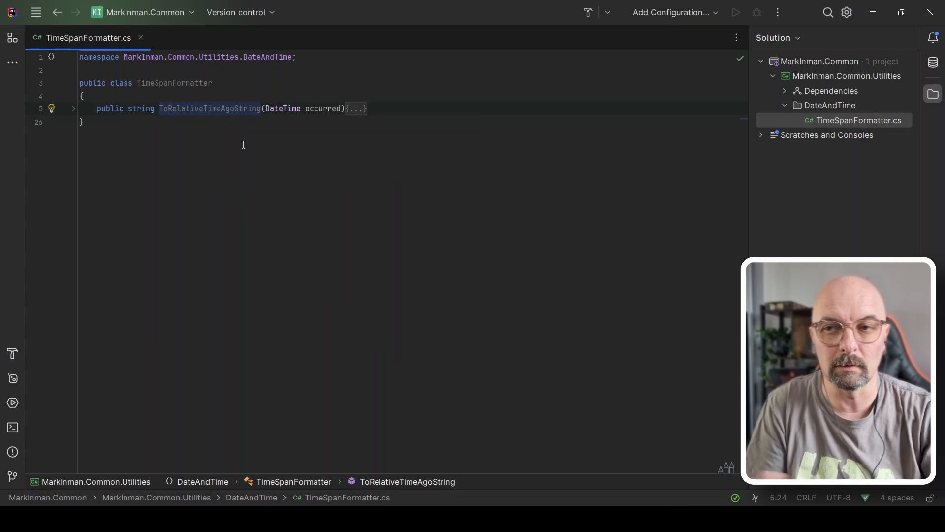
mouse_move(383, 180)
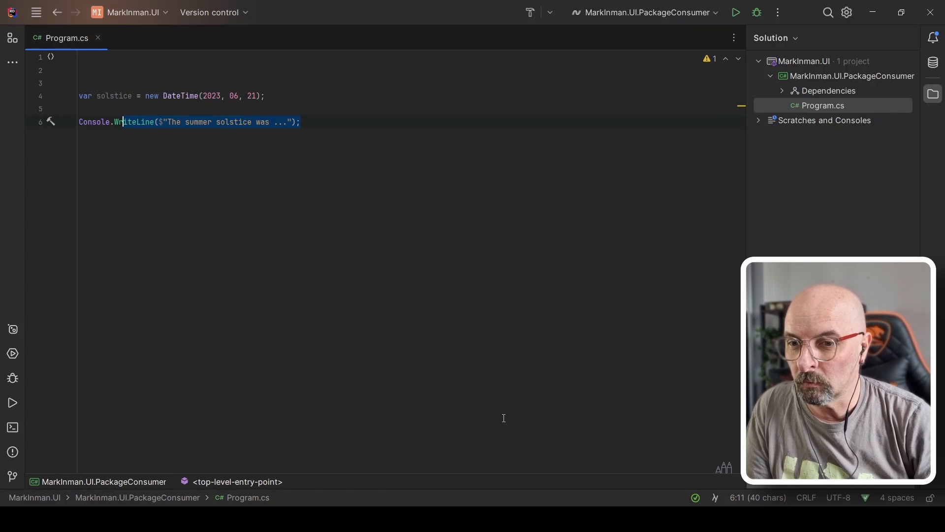
mouse_move(619, 258)
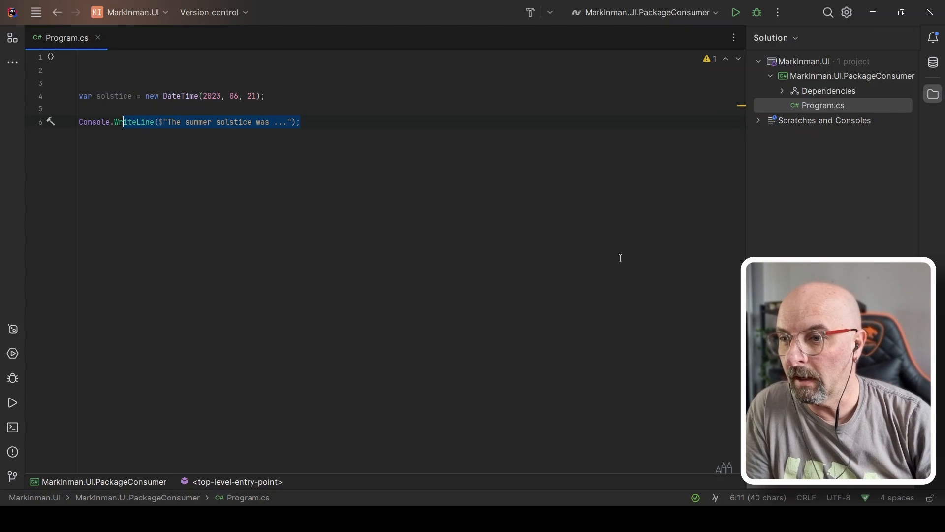
mouse_move(350, 264)
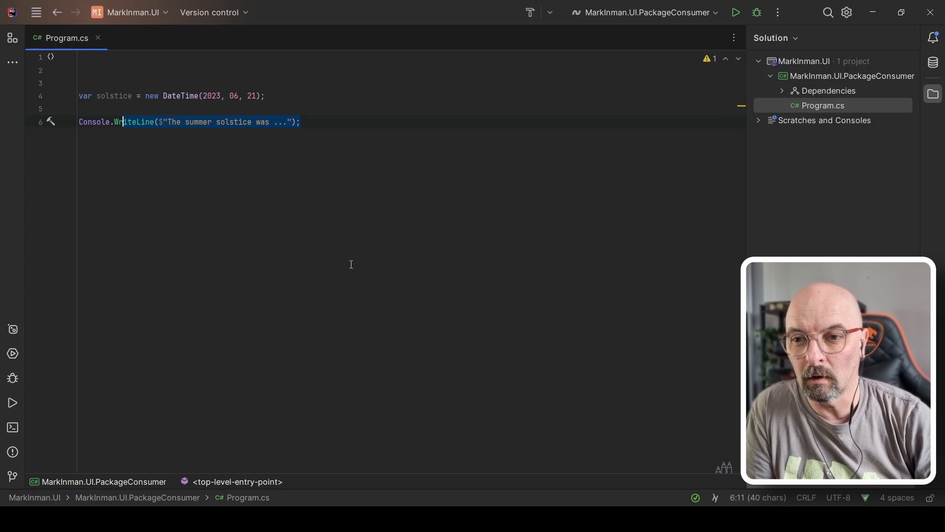
mouse_move(528, 215)
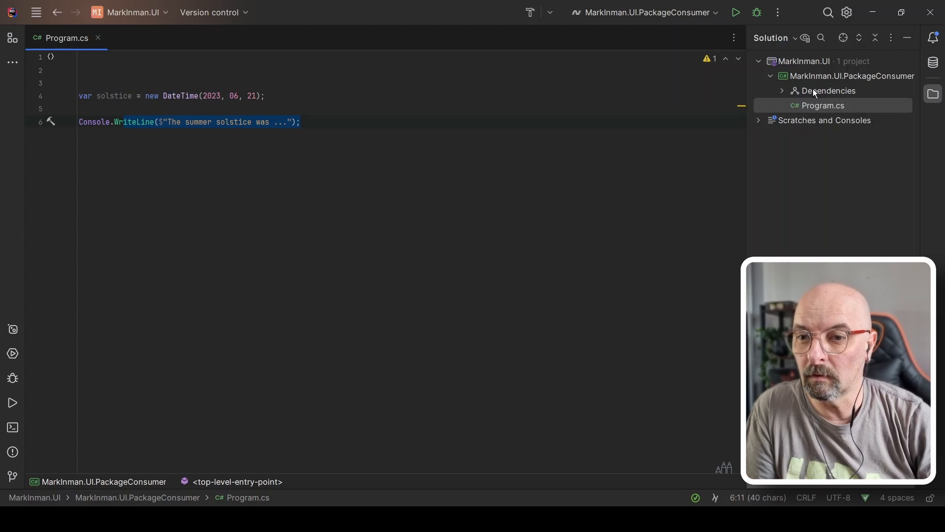
Add MarkInman.Common.Utilities.dll from bin/Release/net6.0 as an assembly reference of PackageConsumer
right_click(828, 90)
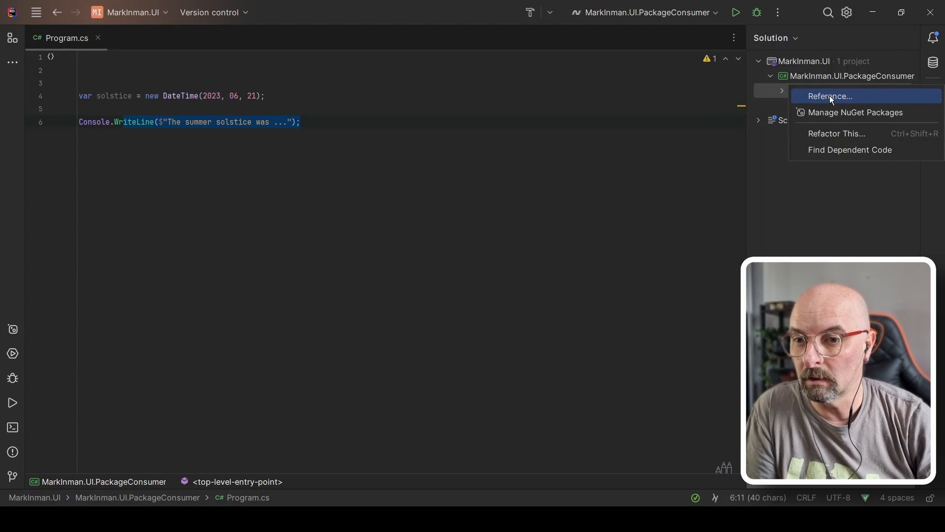
click(829, 95)
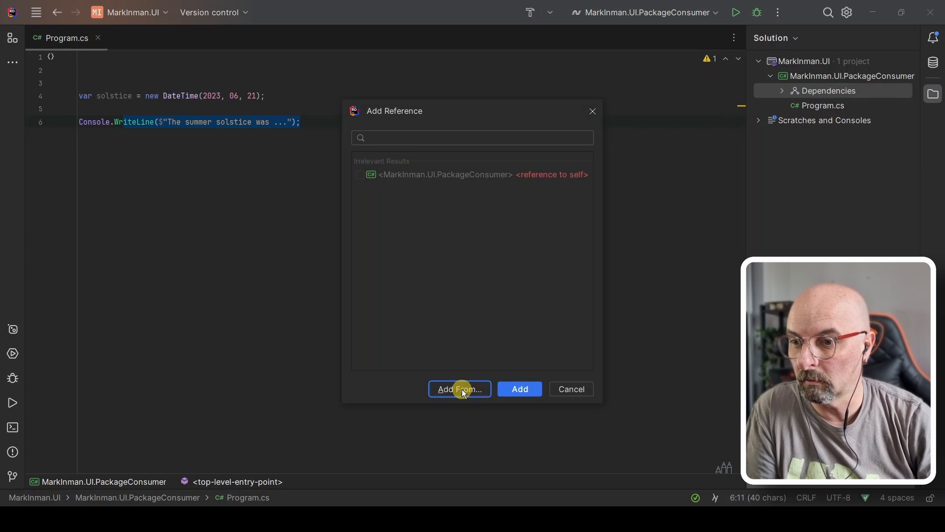
click(460, 389)
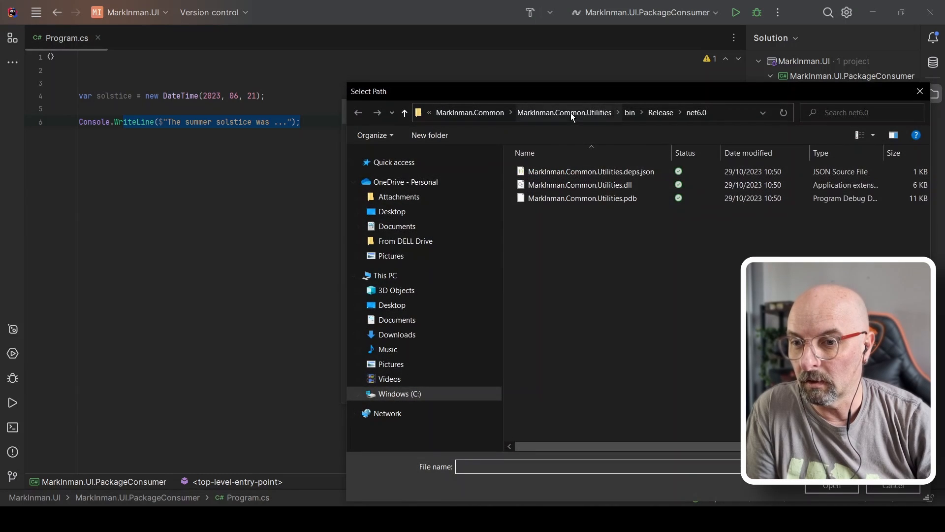
click(579, 185)
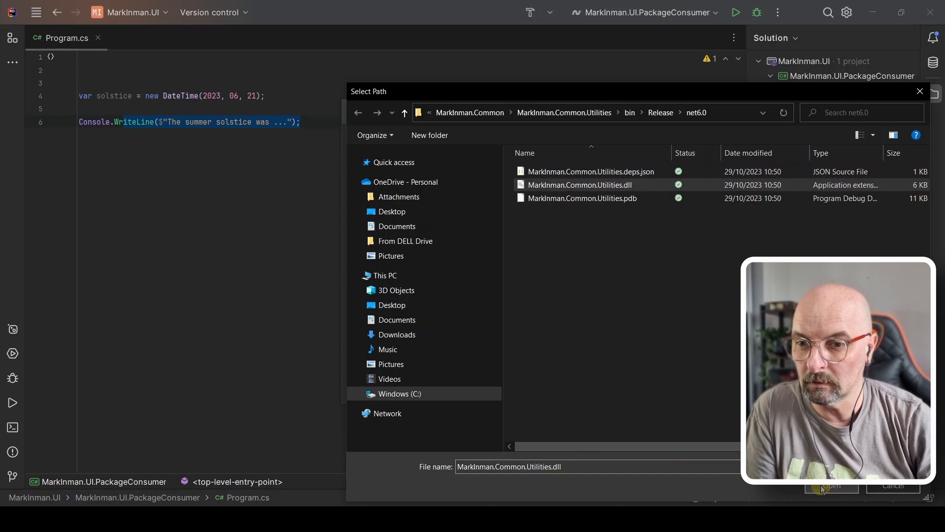
click(831, 488)
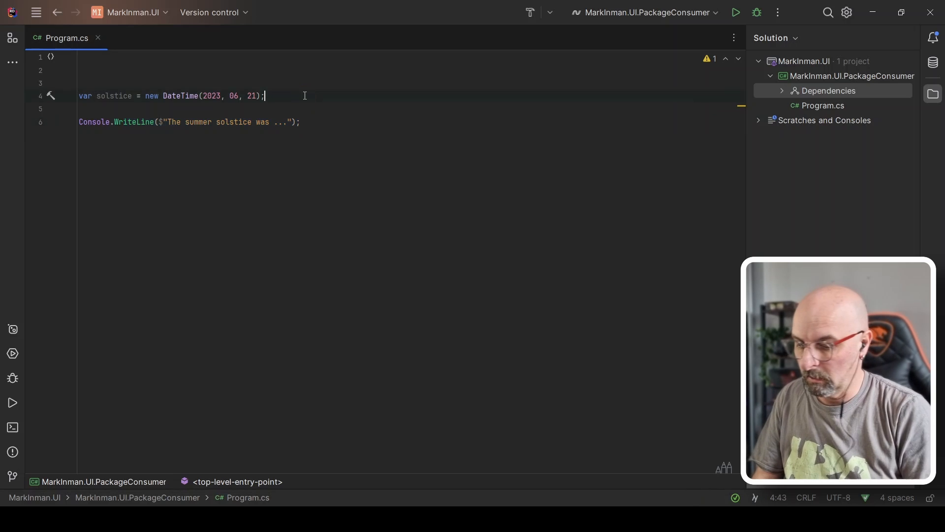
Declare var formatter = new TimeSpanFormatter() and print formatter.ToRelativeTimeAgoString(solstice) in Console.WriteLine
text(var forma)
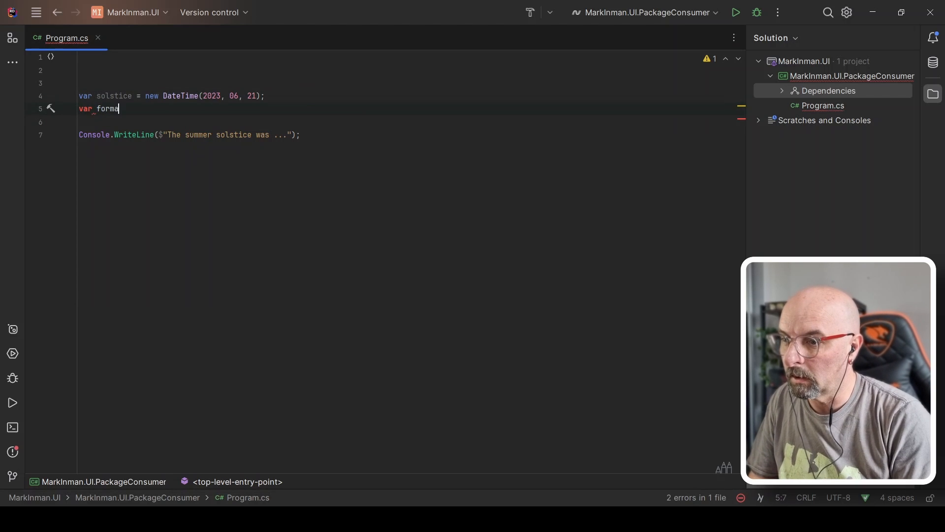
text(tter = new)
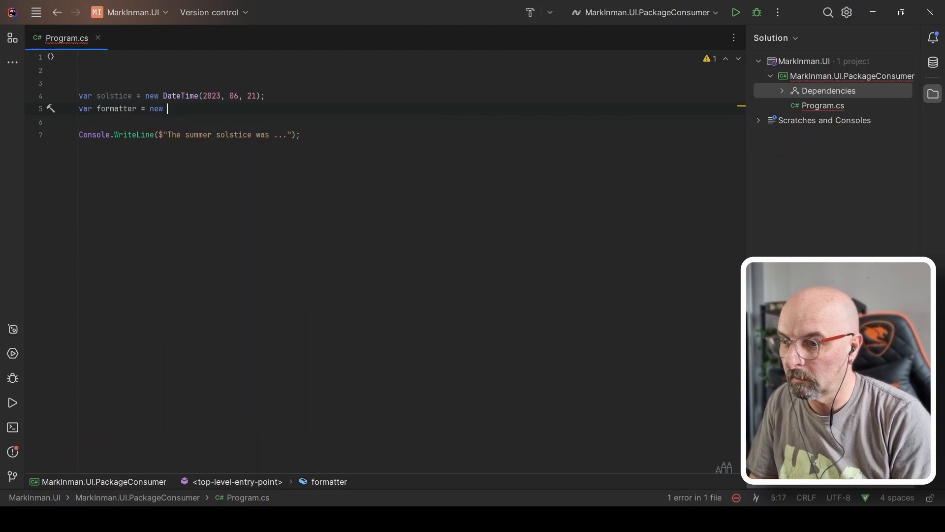
text(timestp)
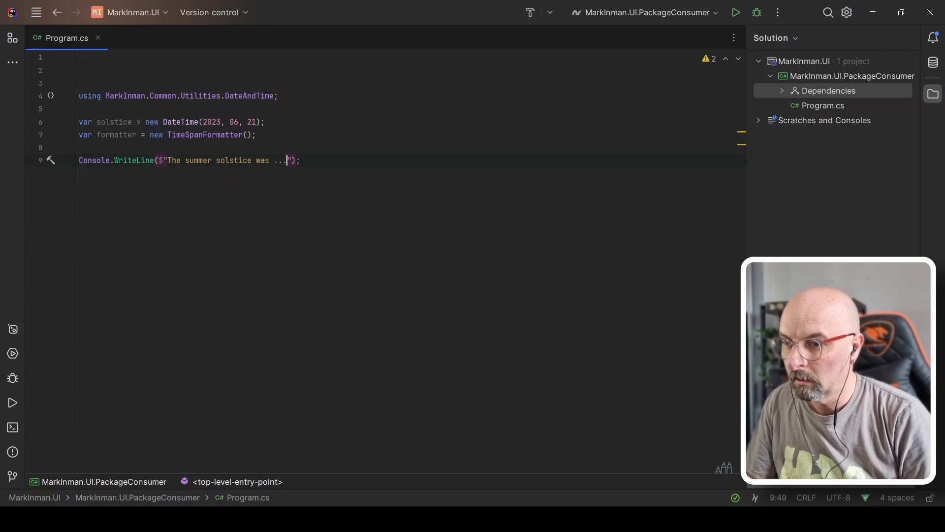
text({})
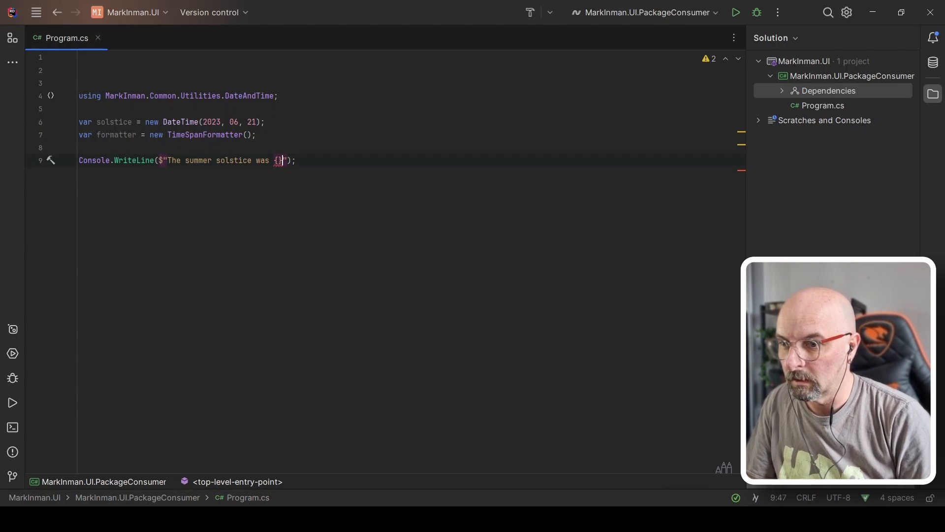
text(formatter.ToRelativeTimeAgoString(solstice)
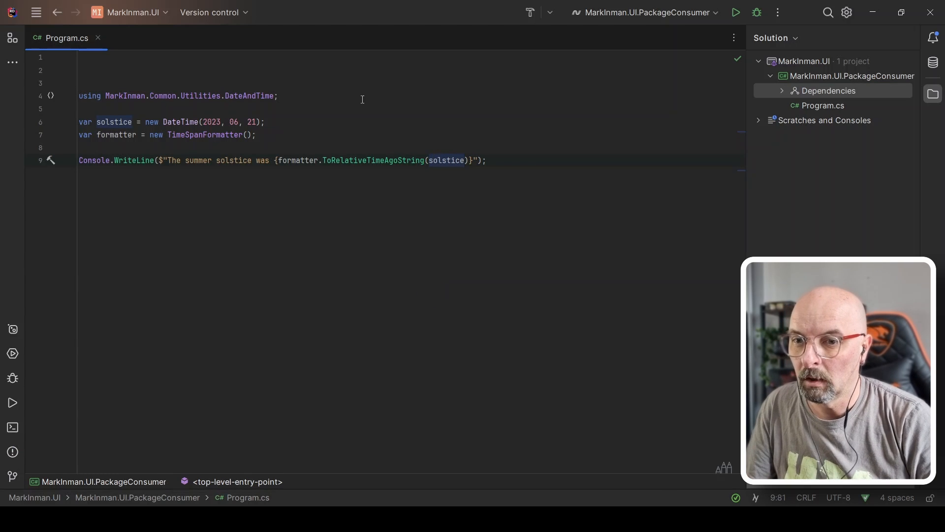
click(781, 90)
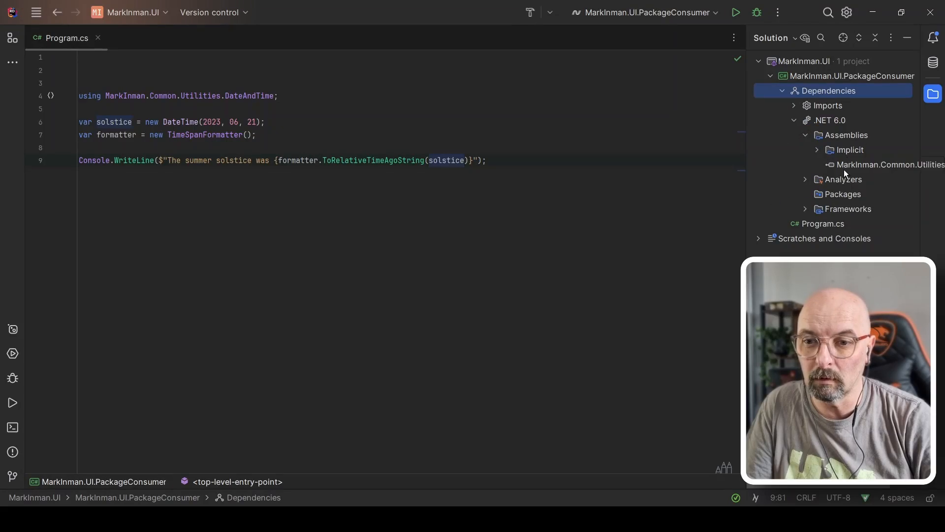
Review the Utilities assembly reference properties, then delete the reference from PackageConsumer
right_click(890, 164)
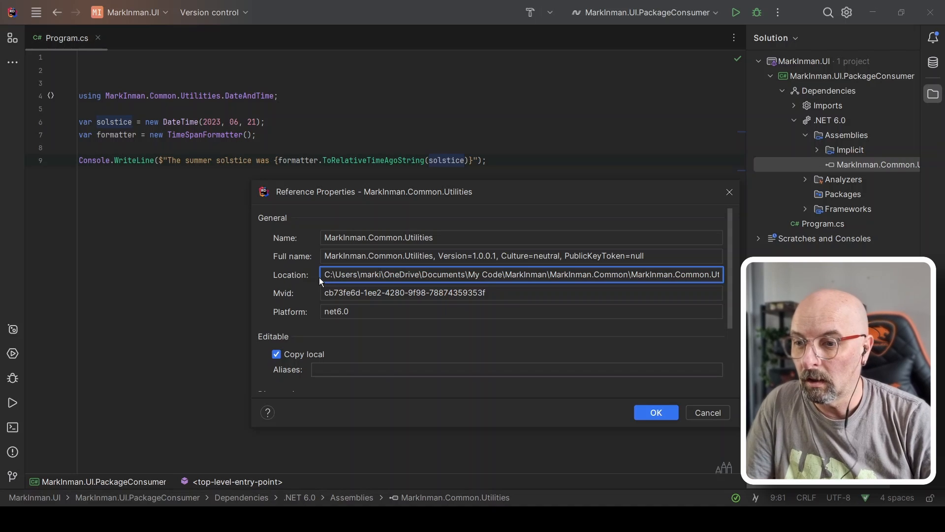
mouse_move(316, 289)
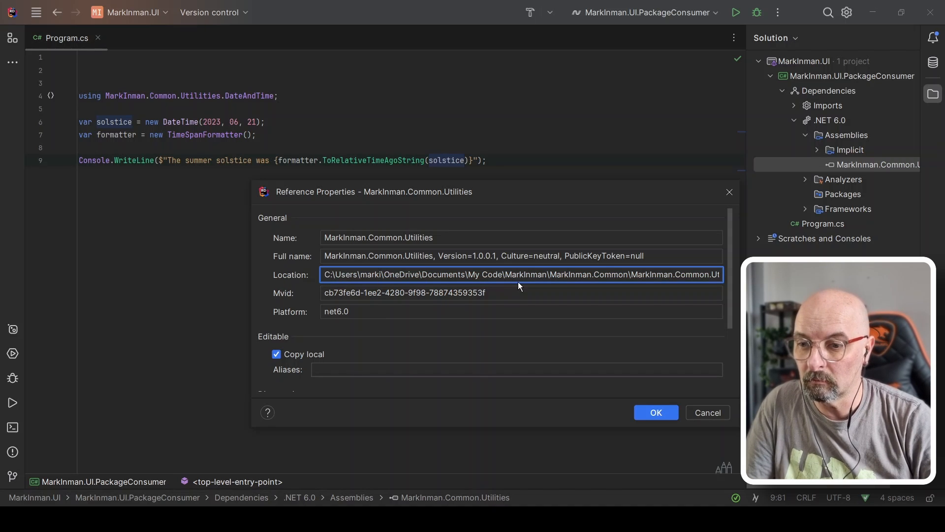
mouse_move(403, 239)
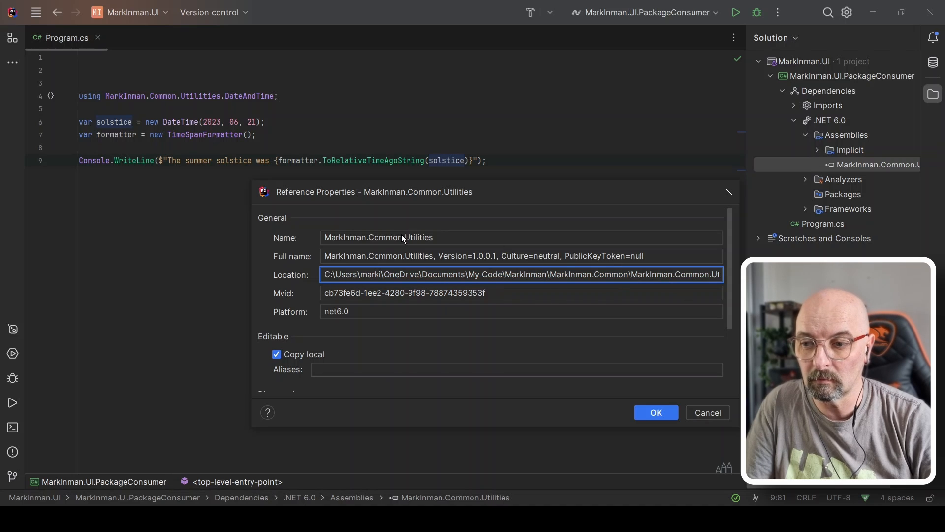
mouse_move(493, 245)
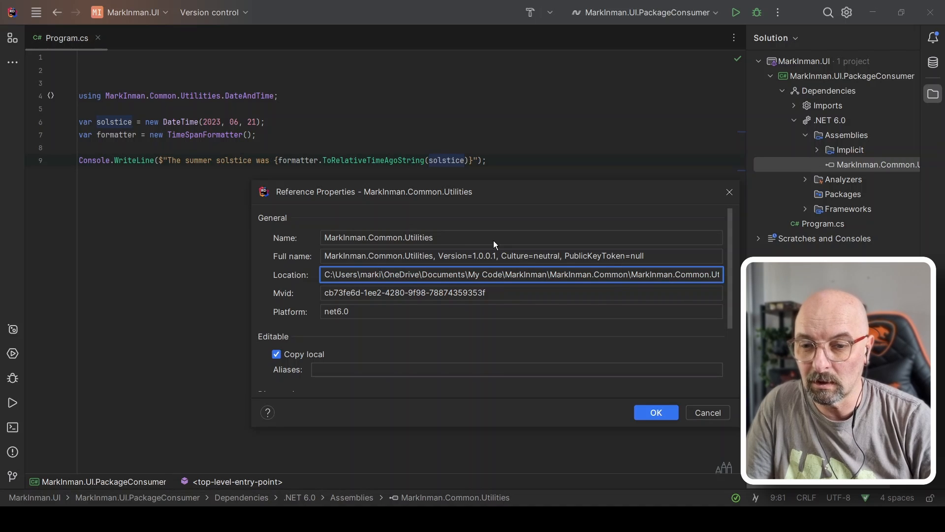
mouse_move(517, 254)
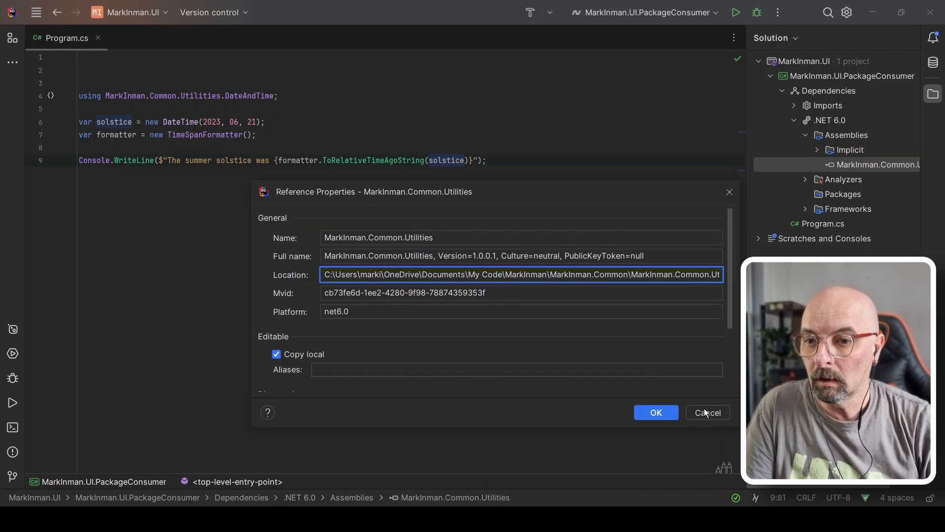
click(708, 413)
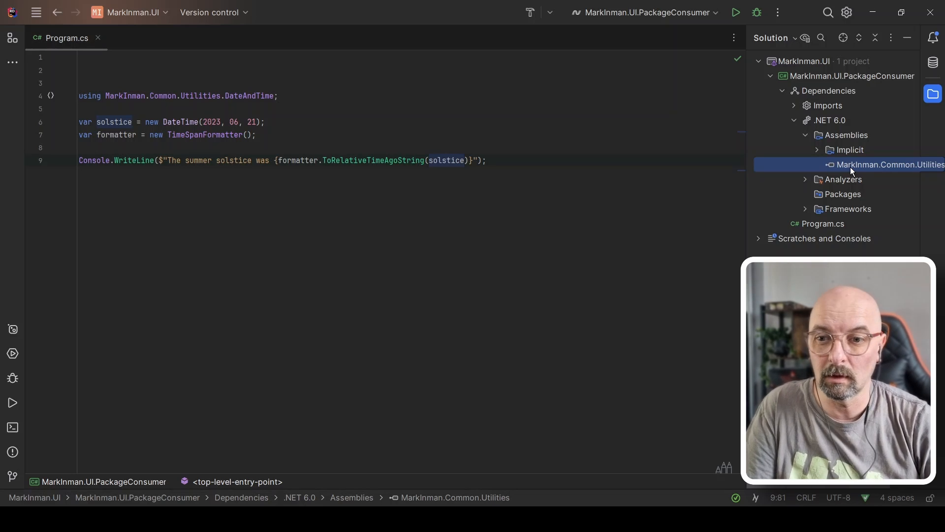
right_click(887, 165)
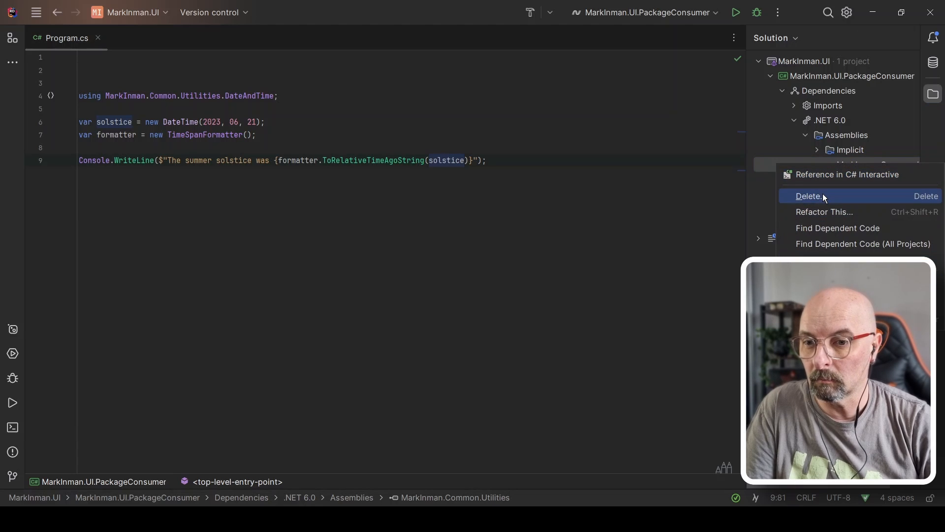
click(810, 196)
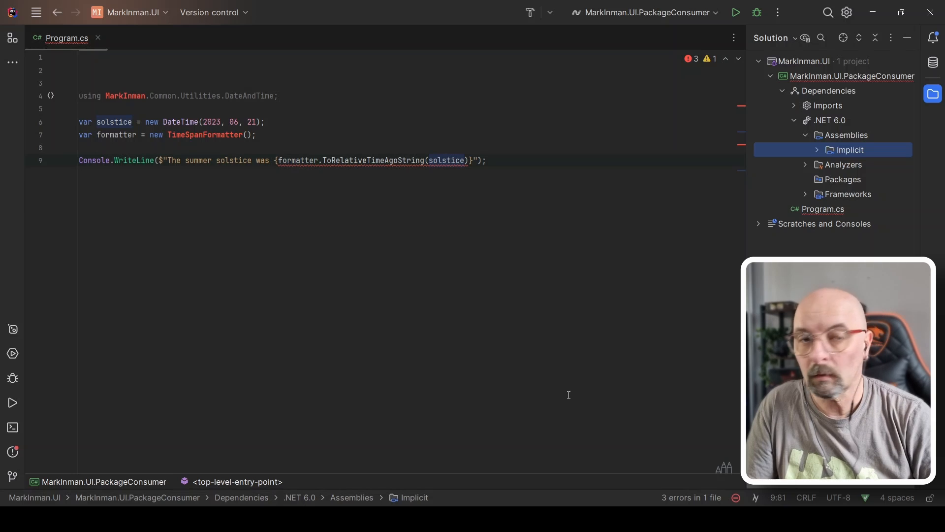
mouse_move(312, 444)
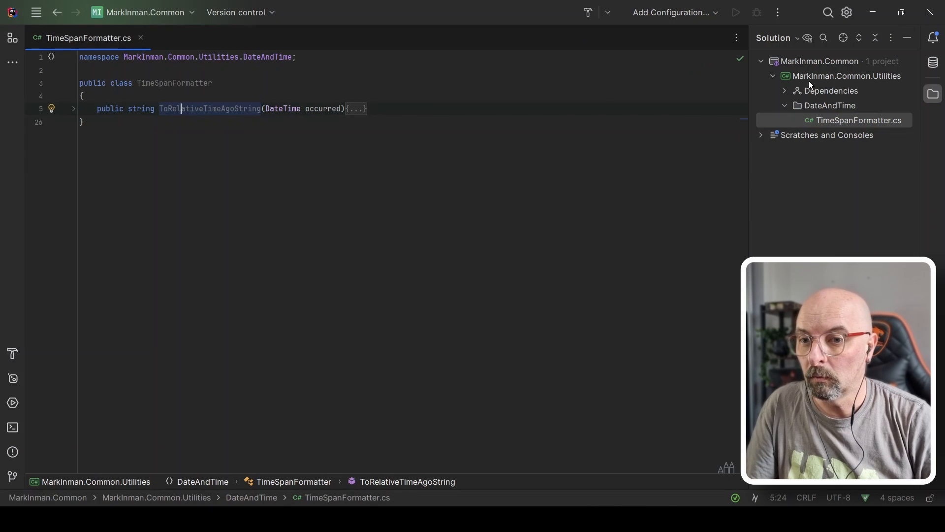
Enable 'Generate a NuGet package during the build' and set Authors to Mark Inman
right_click(847, 76)
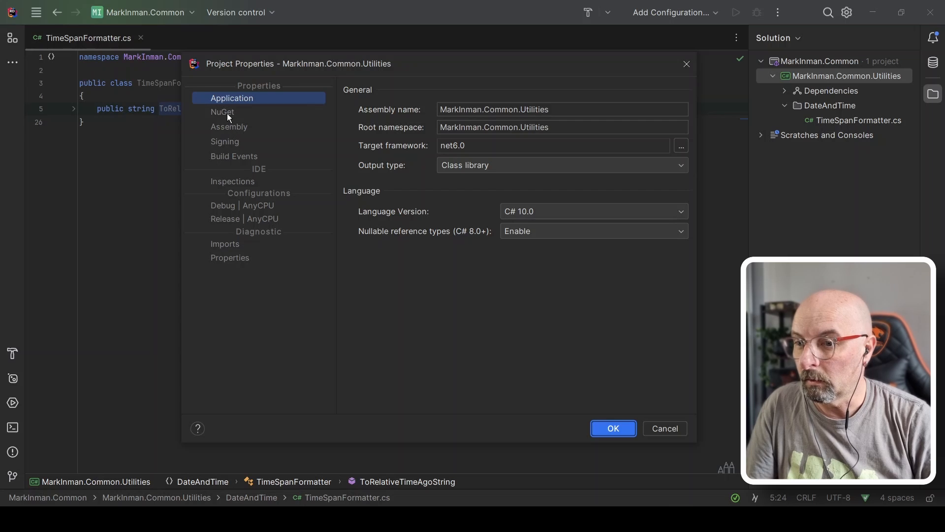
click(222, 112)
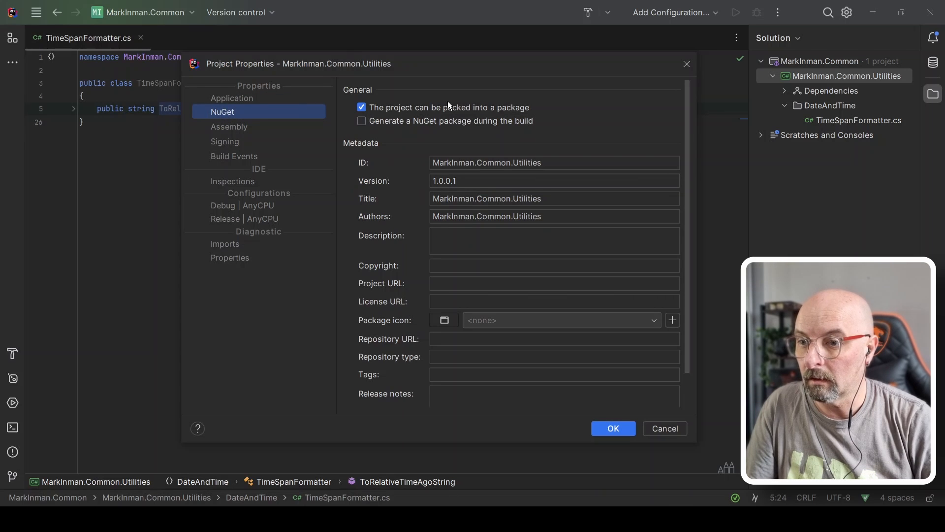
click(362, 120)
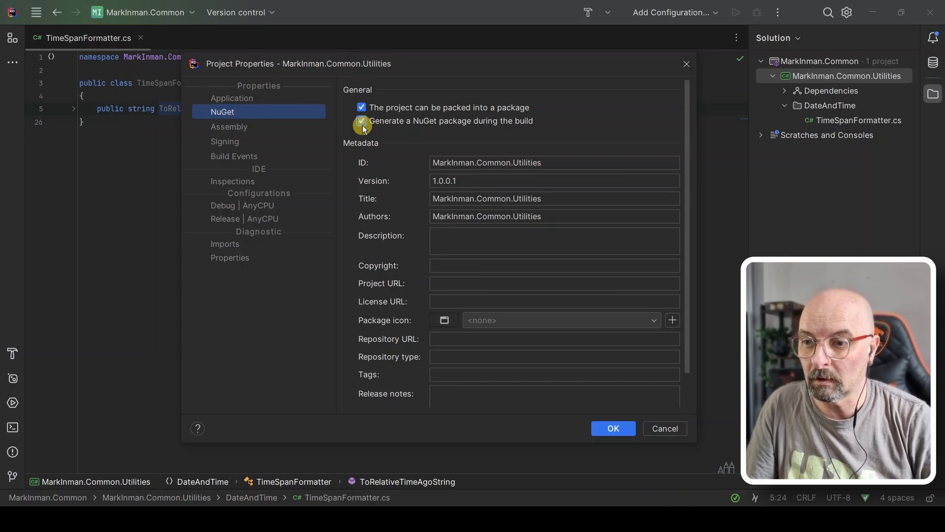
click(362, 124)
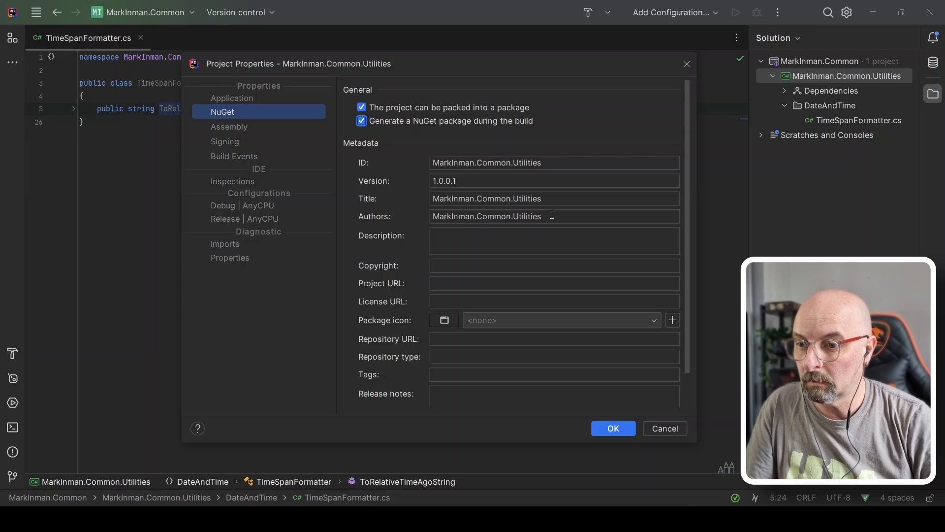
text(mark)
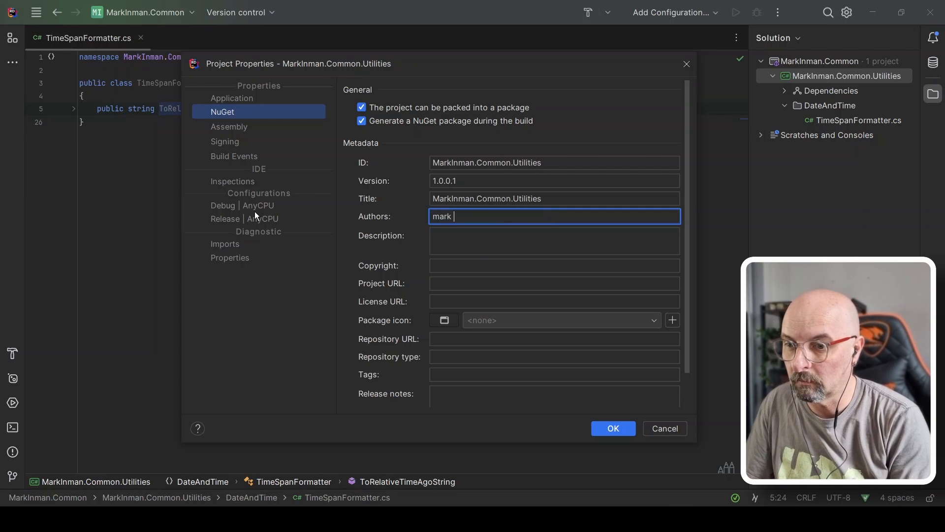
text(mARK)
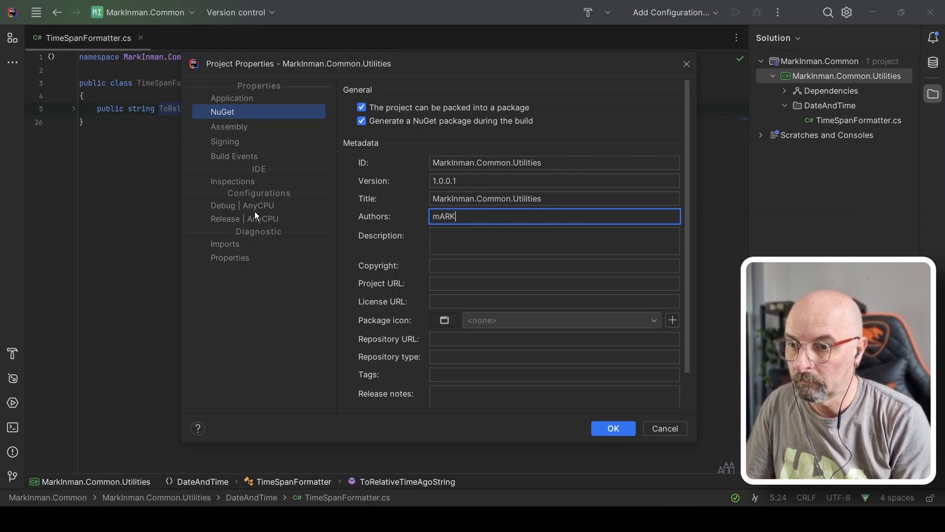
text(mar)
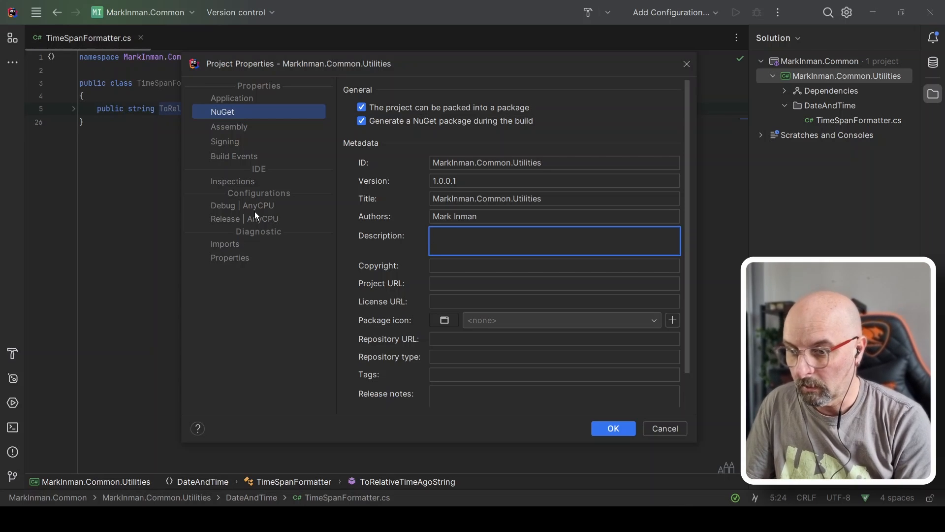
Enter the package description 'Not used by Github' and move on to the tags field
text(Not used by)
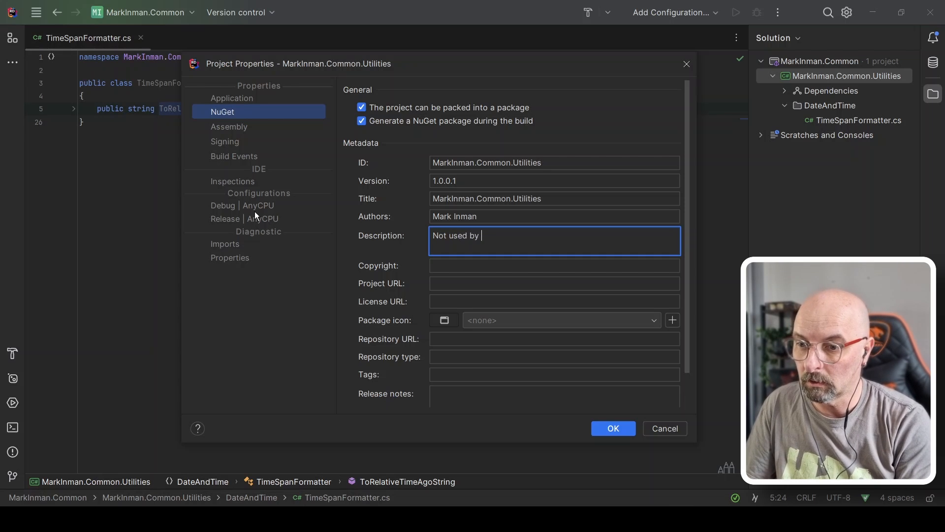
text(Giu)
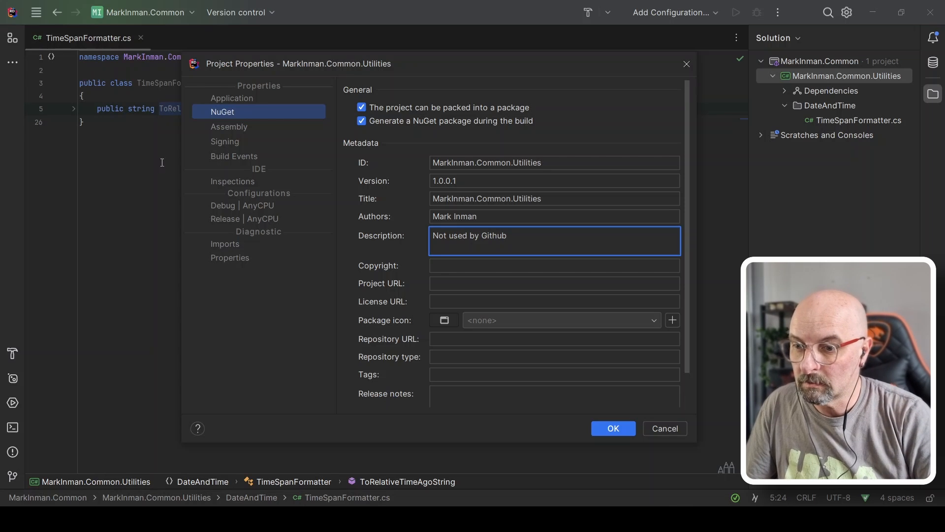
scroll(down, 3)
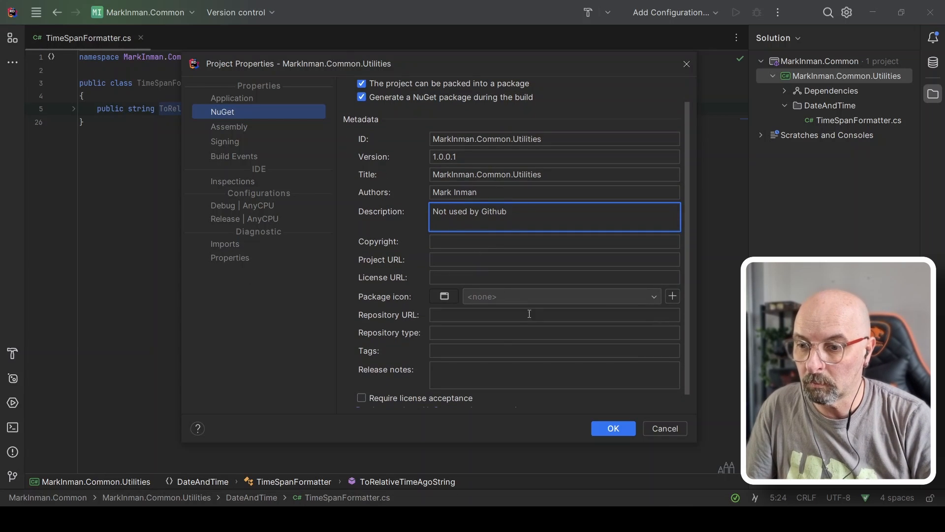
click(553, 351)
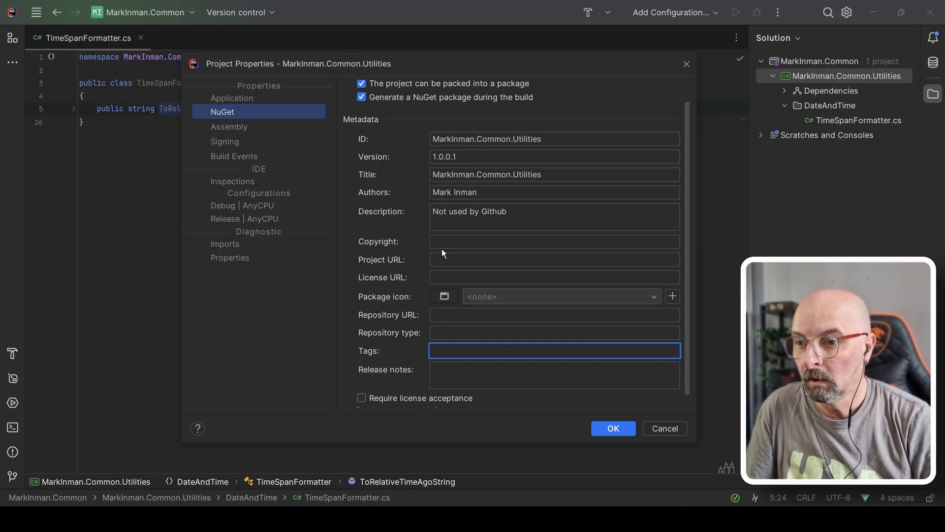
mouse_move(278, 169)
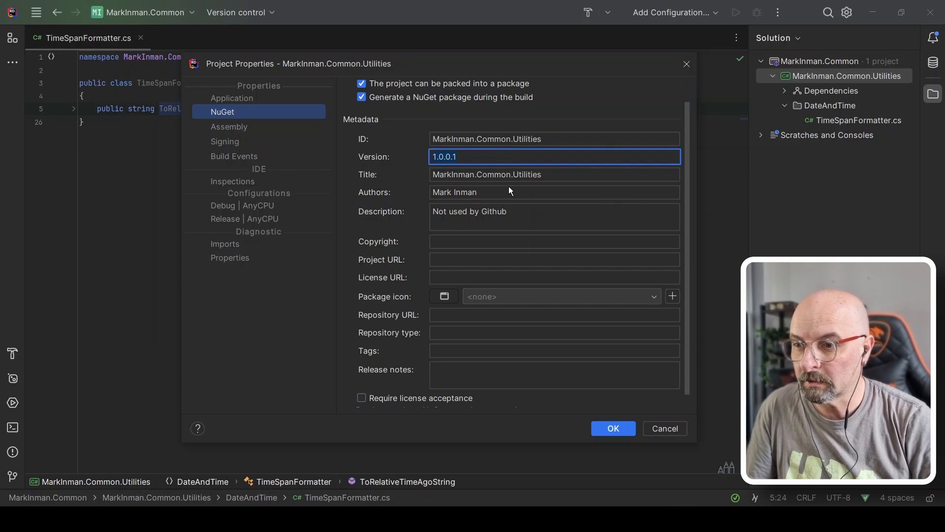
Set Assembly version and Assembly file version to 1.0.0.1 and confirm the project properties
click(229, 127)
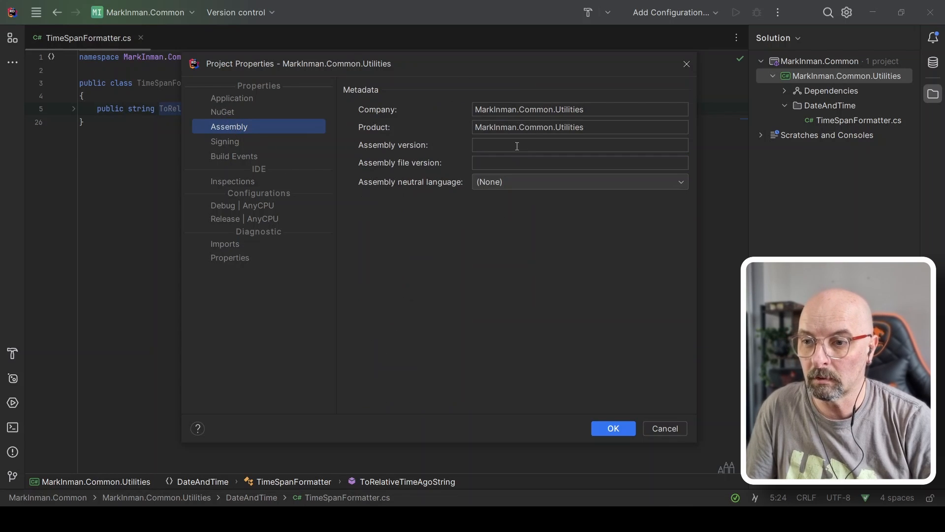
text(1.0.0.1)
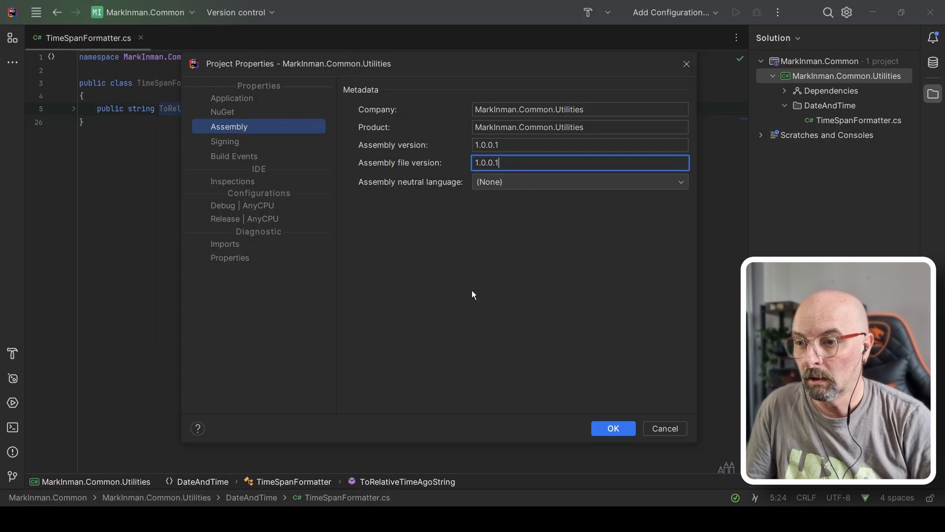
click(223, 111)
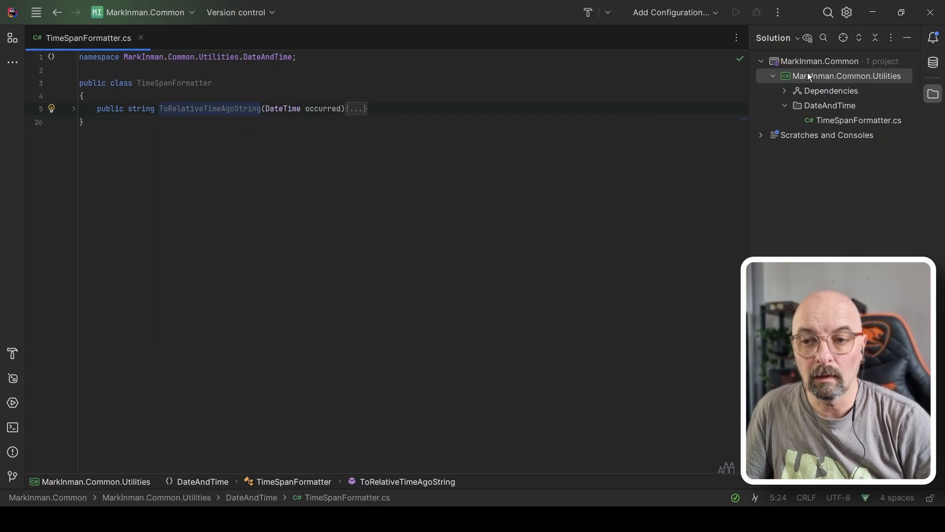
Add <PackageDescription>This is a library full of goodies.</PackageDescription> below <Authors> in the Utilities csproj
right_click(847, 76)
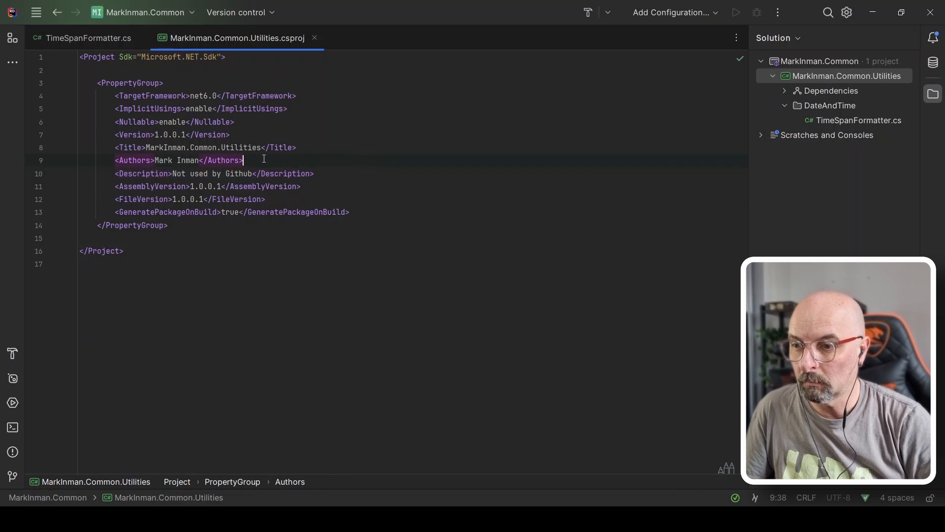
key(Enter)
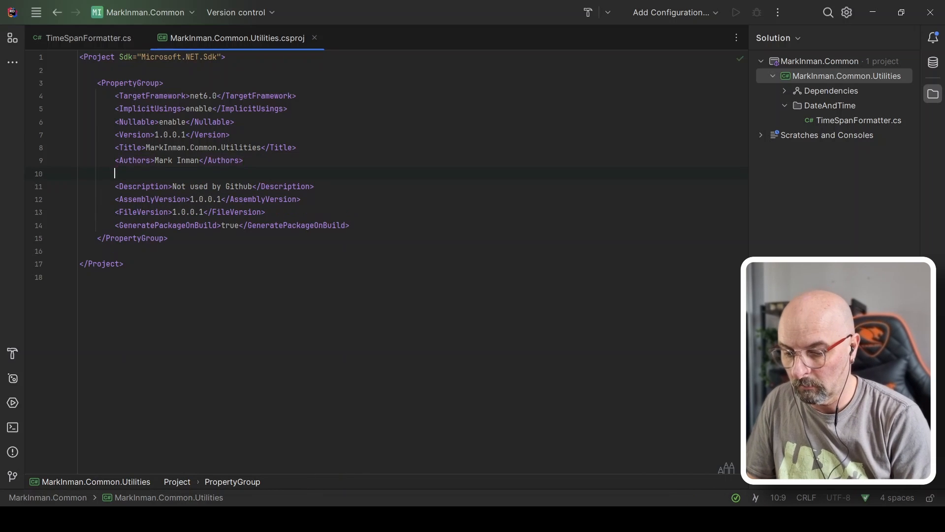
text(<PackageDescription></PackageDescription>)
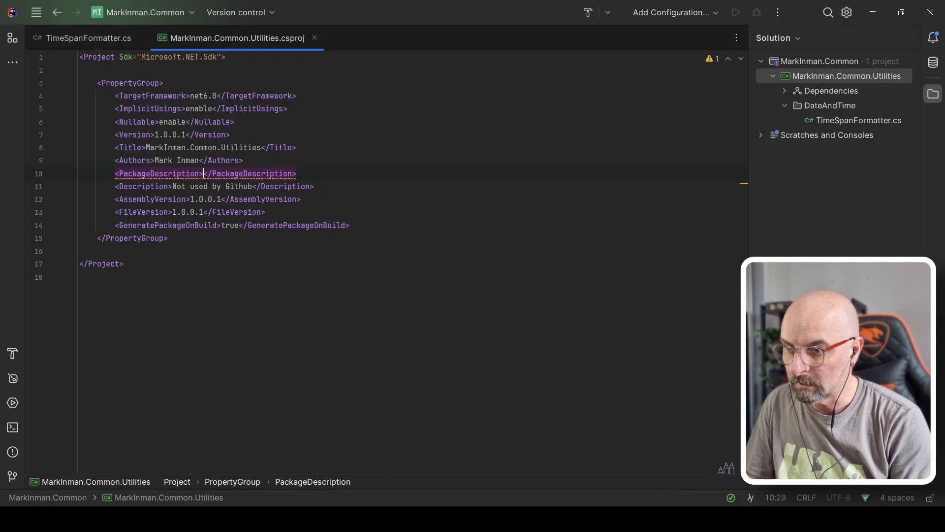
text(This is a library full of goodies.)
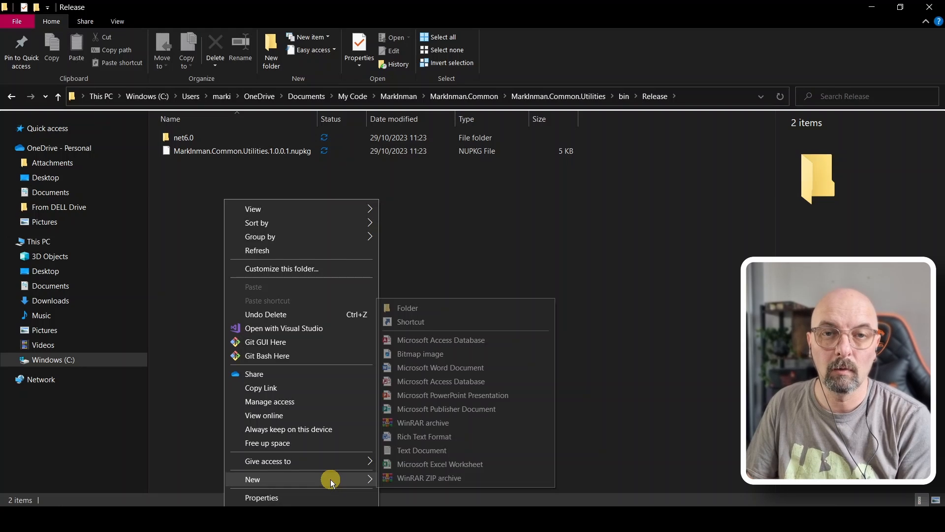
Create a new text document named nuget.config in bin\Release and open it for editing
click(422, 450)
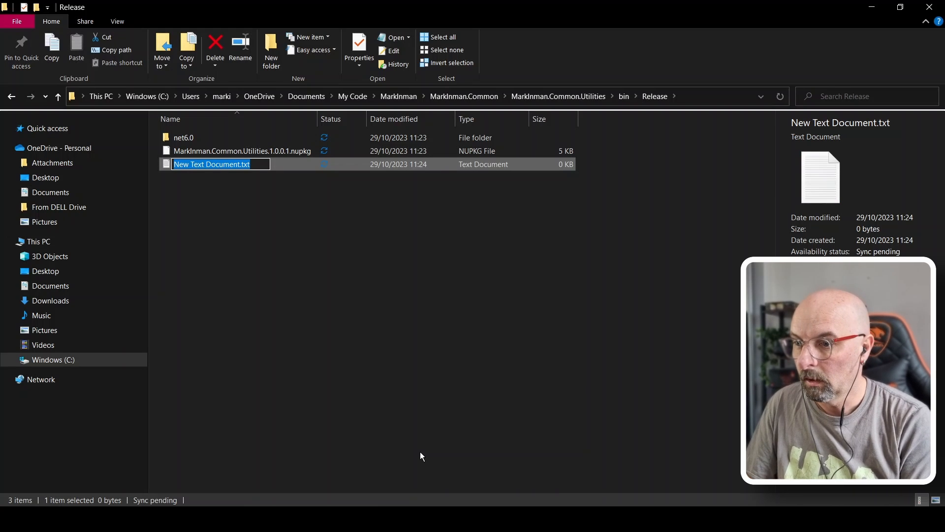
text(nuget.con)
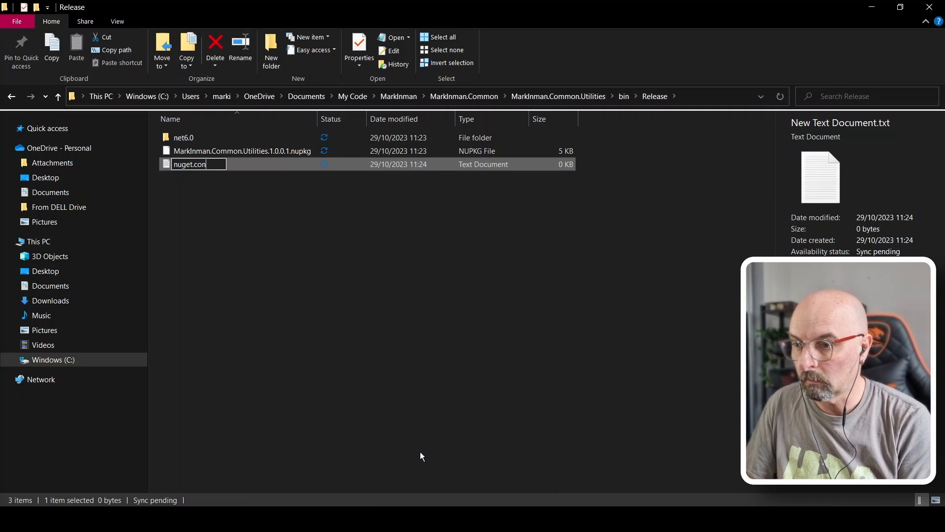
text(fig)
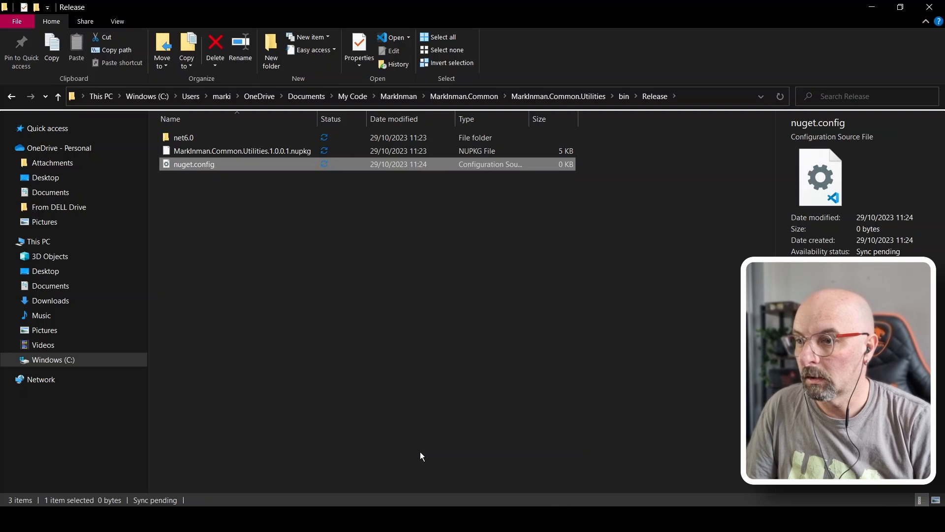
double_click(194, 165)
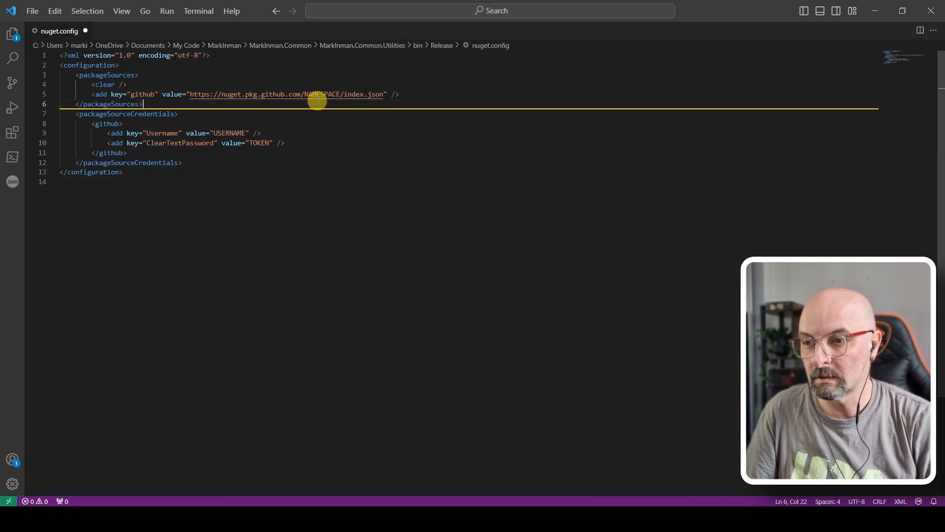
Select the NAMESPACE and USERNAME placeholders in the GitHub package source template to replace them
double_click(322, 94)
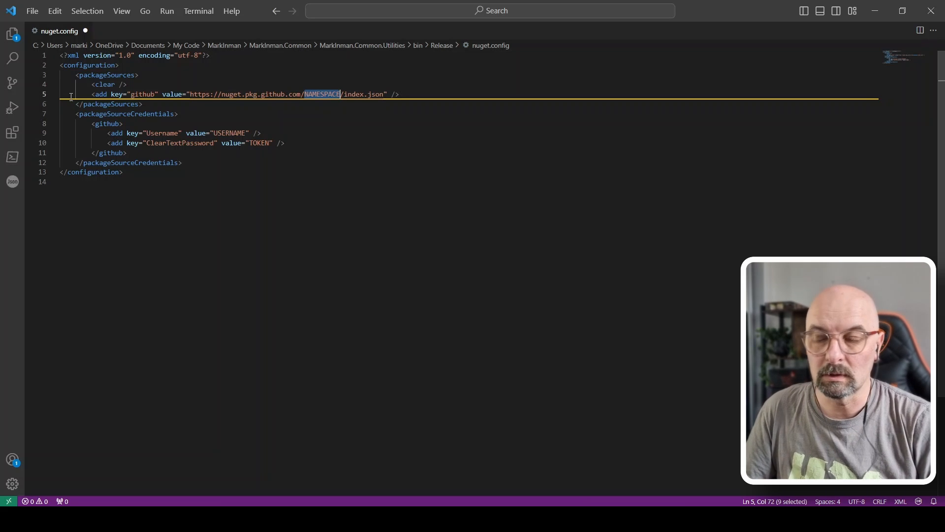
double_click(230, 133)
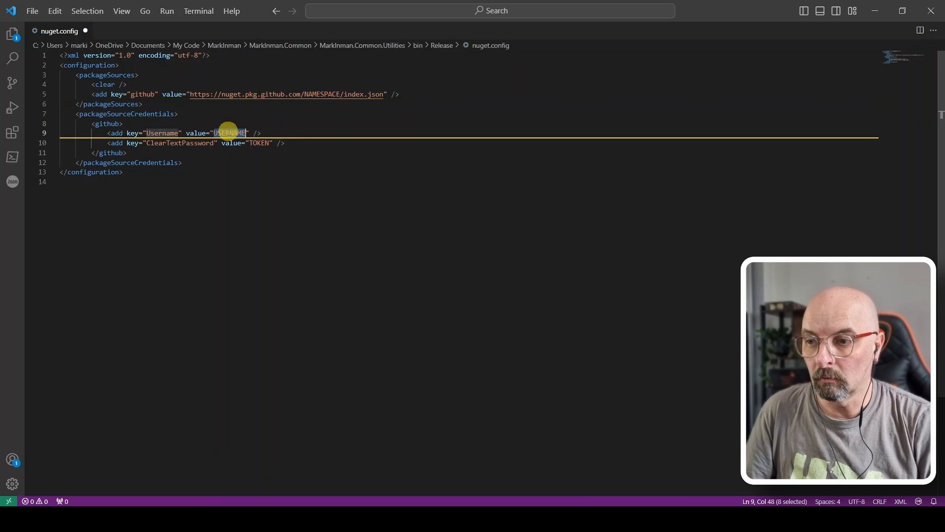
double_click(259, 143)
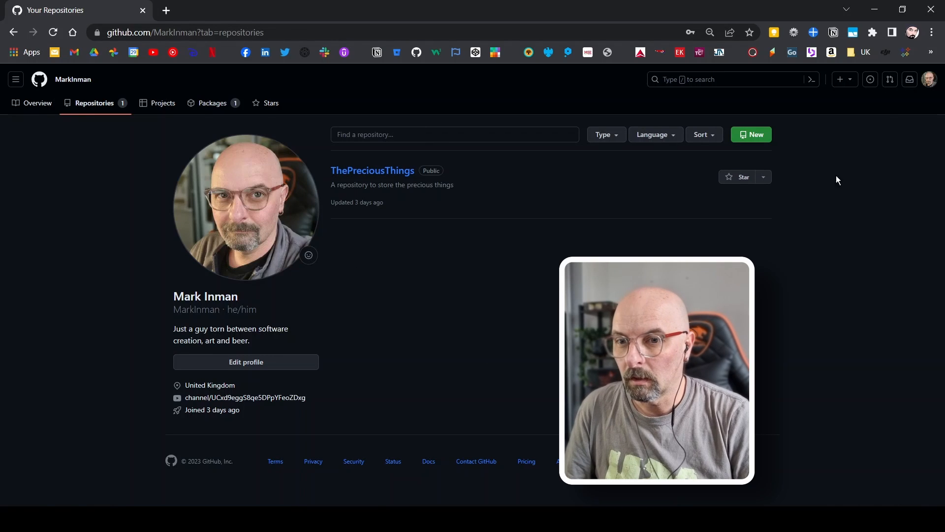
Navigate Settings > Developer settings > Tokens (classic) and start Generate new token (classic)
click(928, 78)
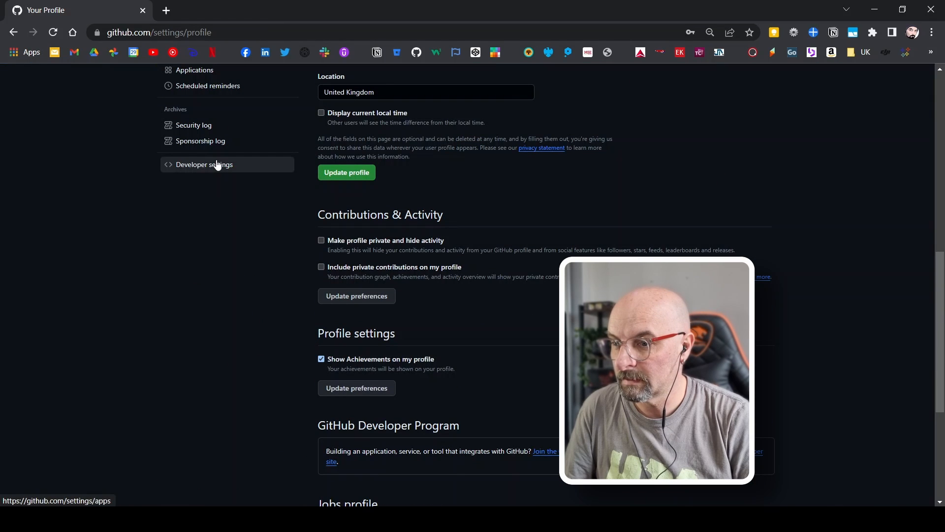
click(205, 164)
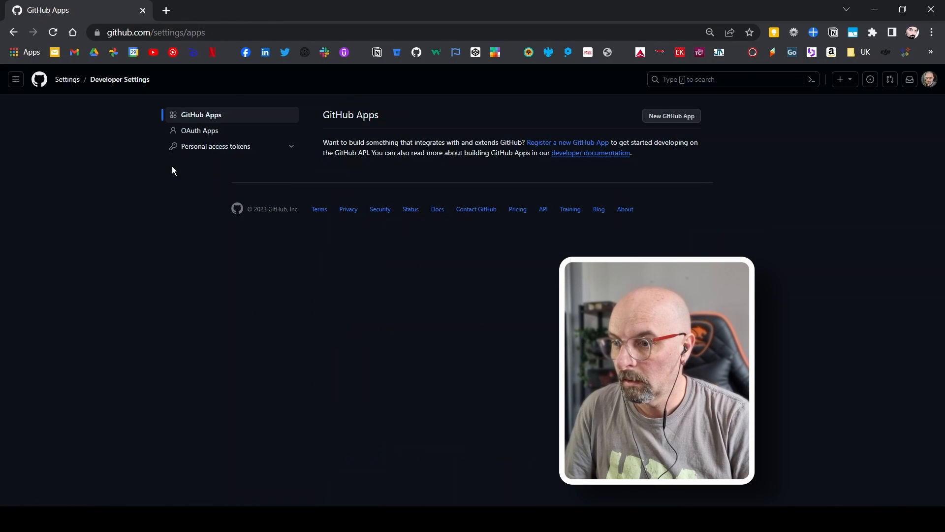
click(214, 146)
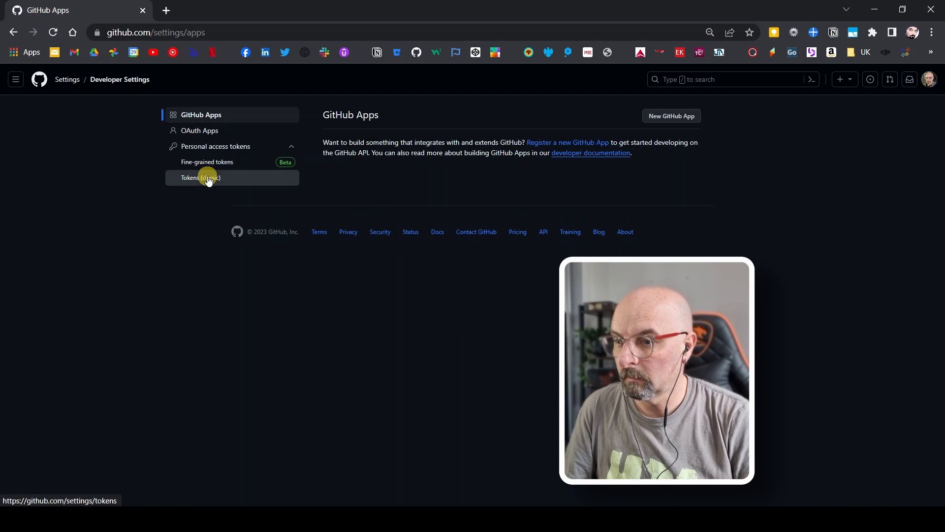
click(201, 177)
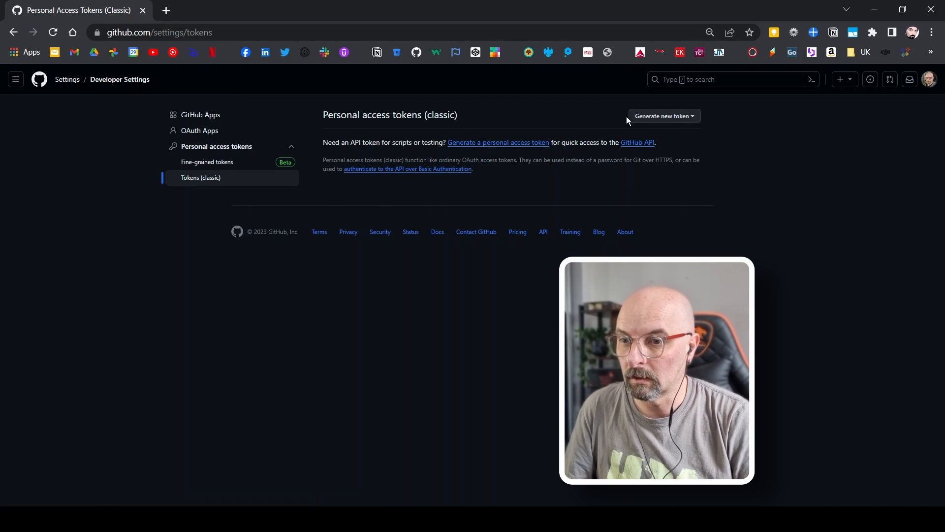
click(663, 116)
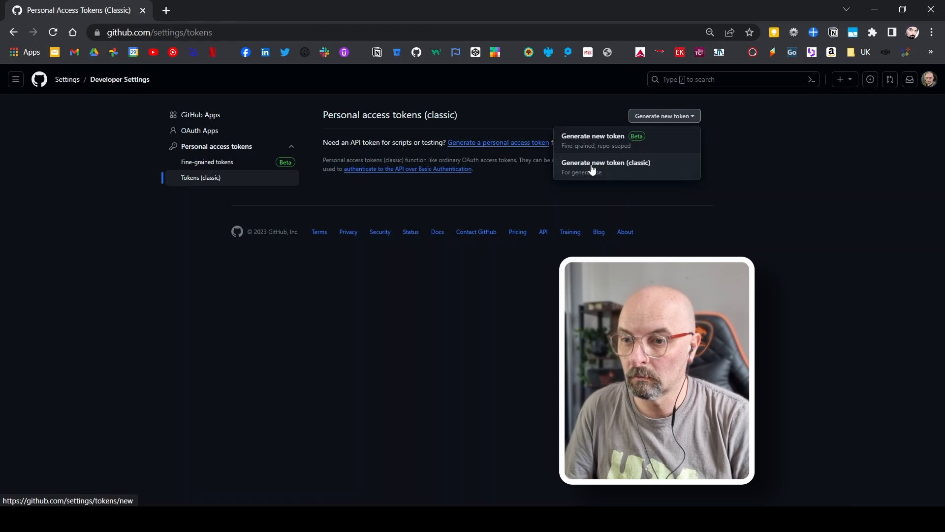
click(605, 163)
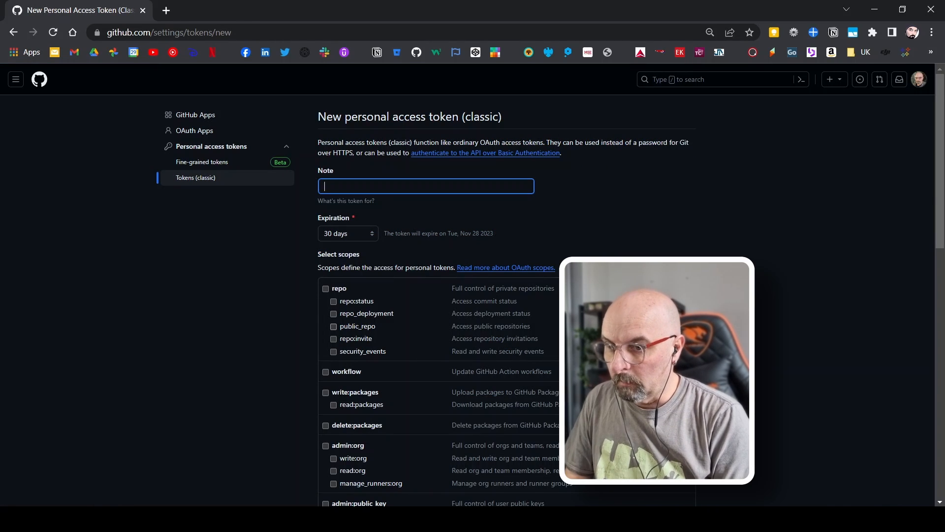
Name the token TokenForPackage, set no expiration and tick the repo, write:packages and delete:packages scopes
text(TokenForPackage)
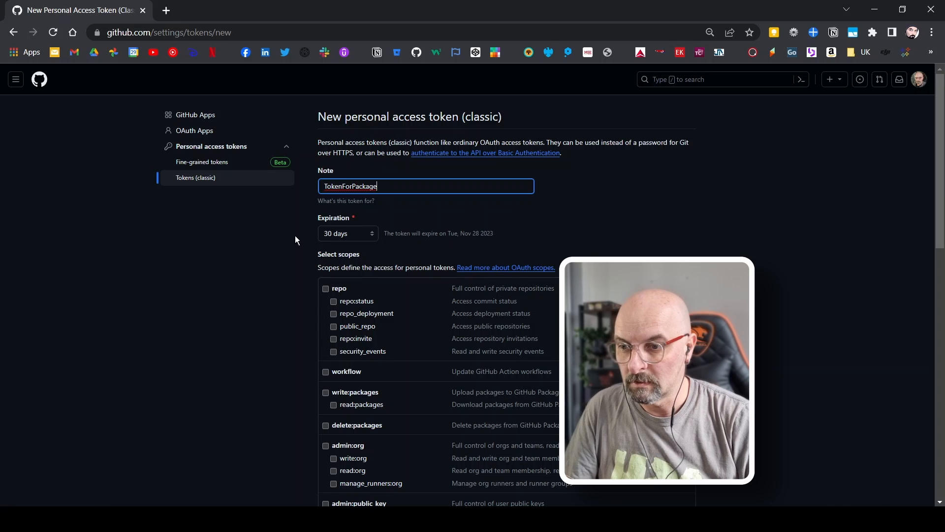
click(348, 235)
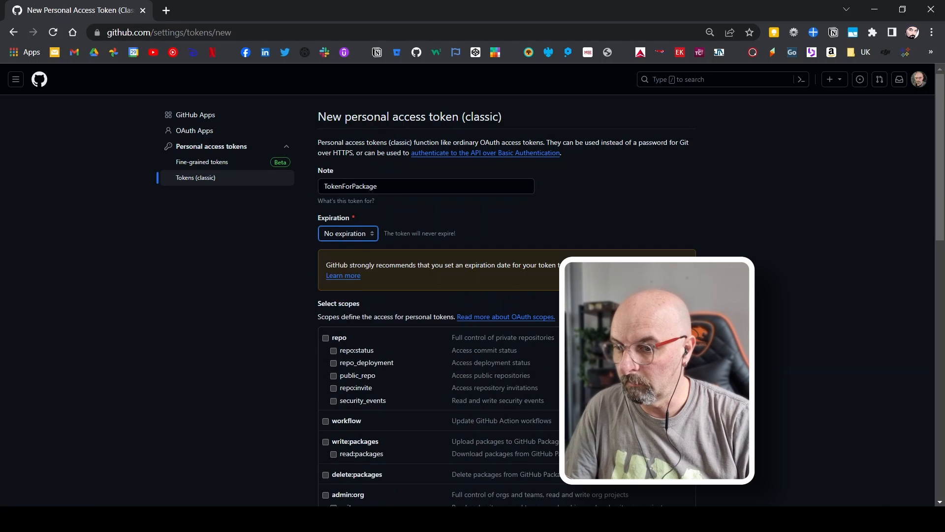
scroll(down, 3)
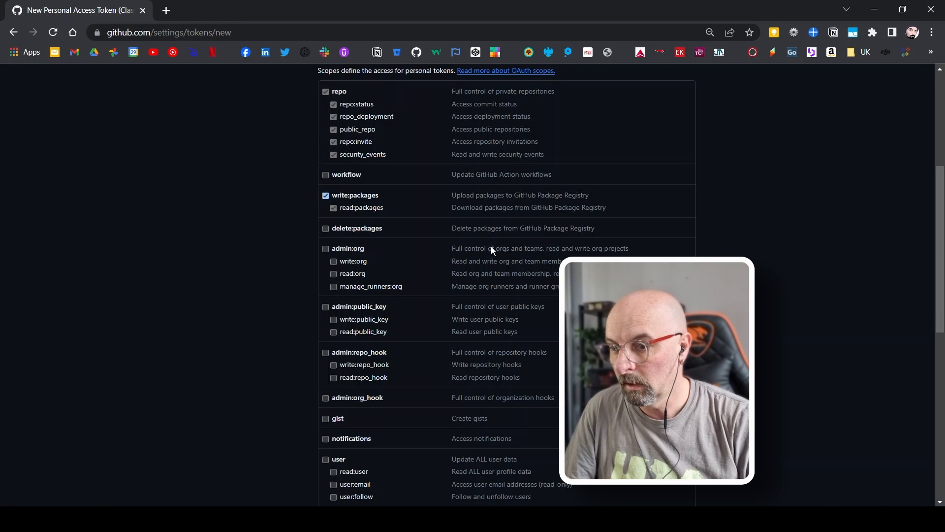
click(326, 228)
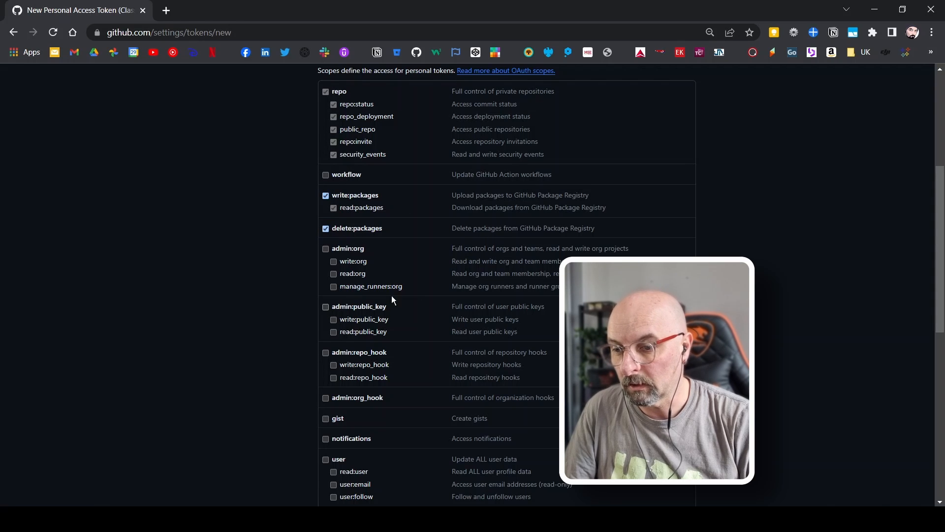
Generate the token and copy its value to the clipboard
scroll(down, 3)
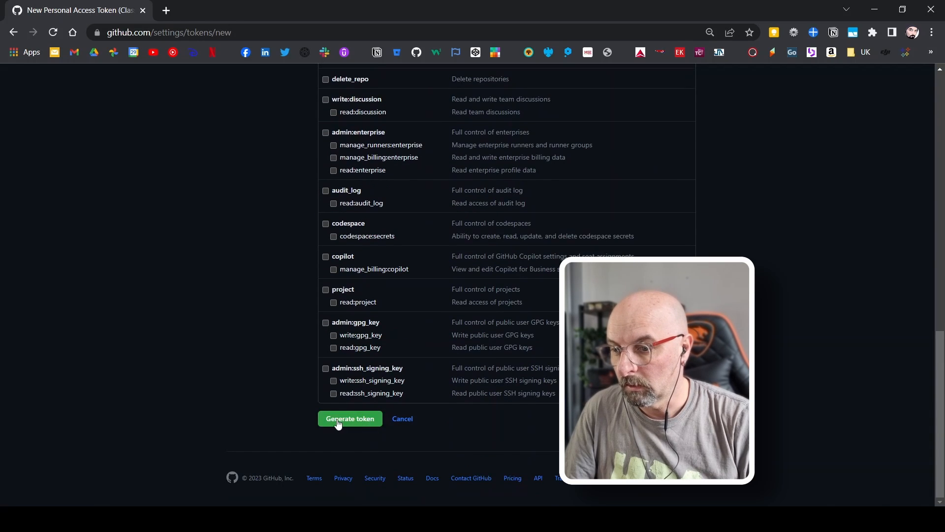
click(350, 419)
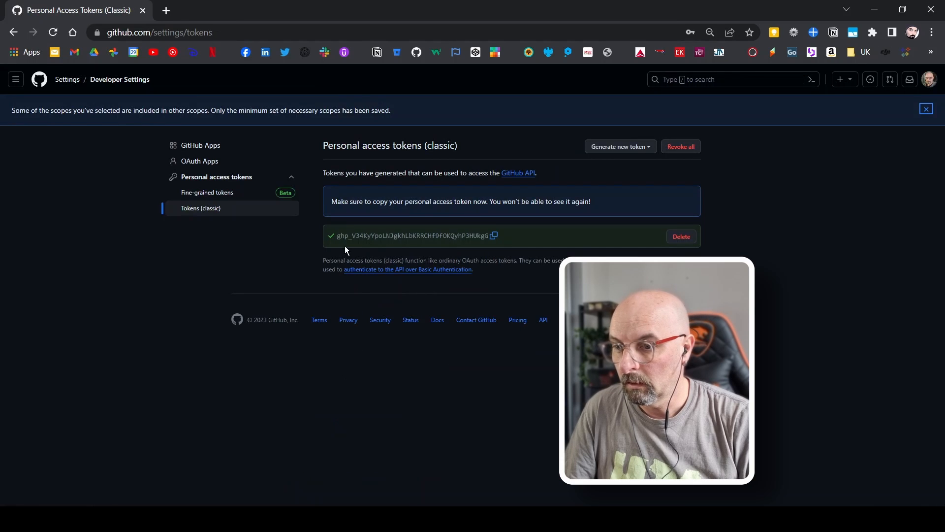
click(494, 235)
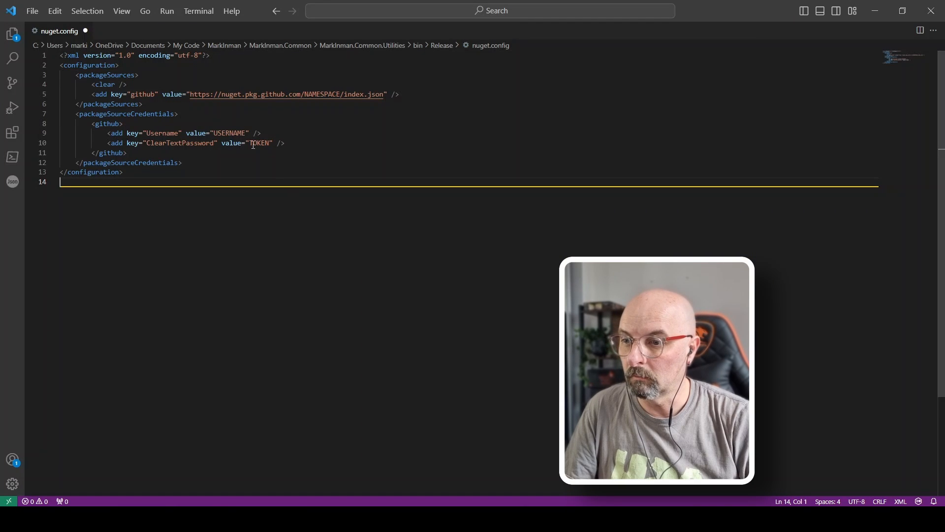
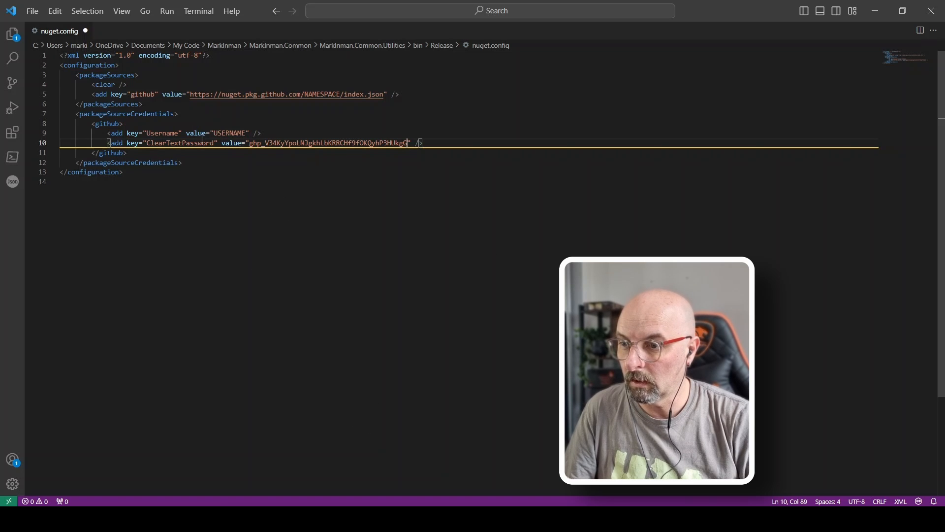
Paste the ghp_ token as ClearTextPassword and replace USERNAME with MarkInman in nuget.config
double_click(229, 133)
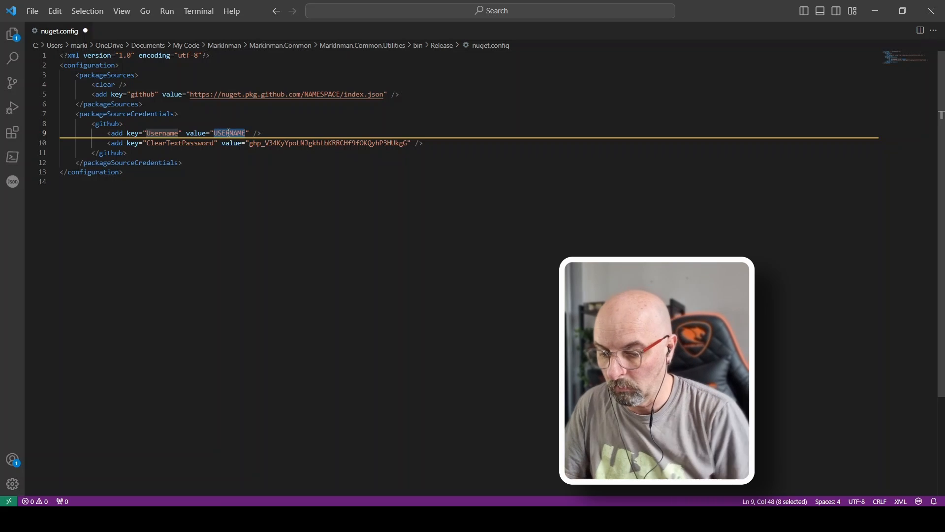
key(Delete)
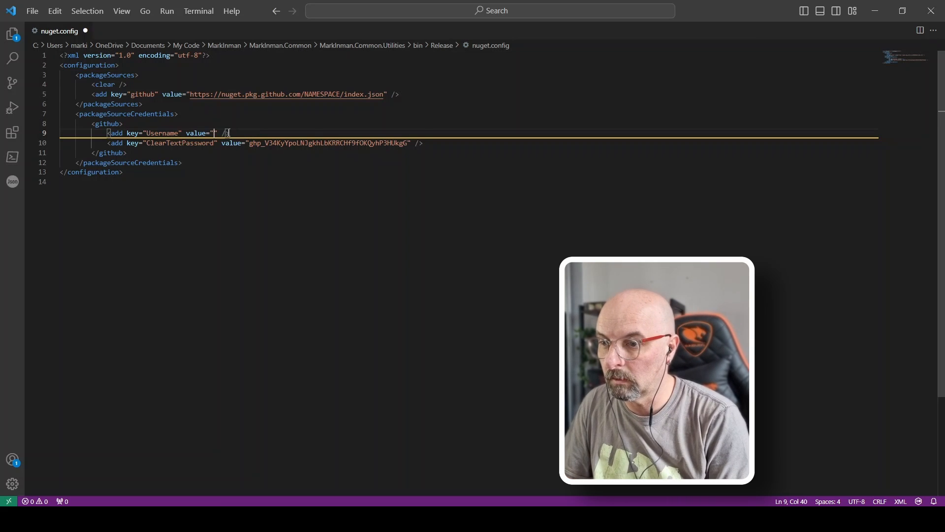
text(MarkInman)
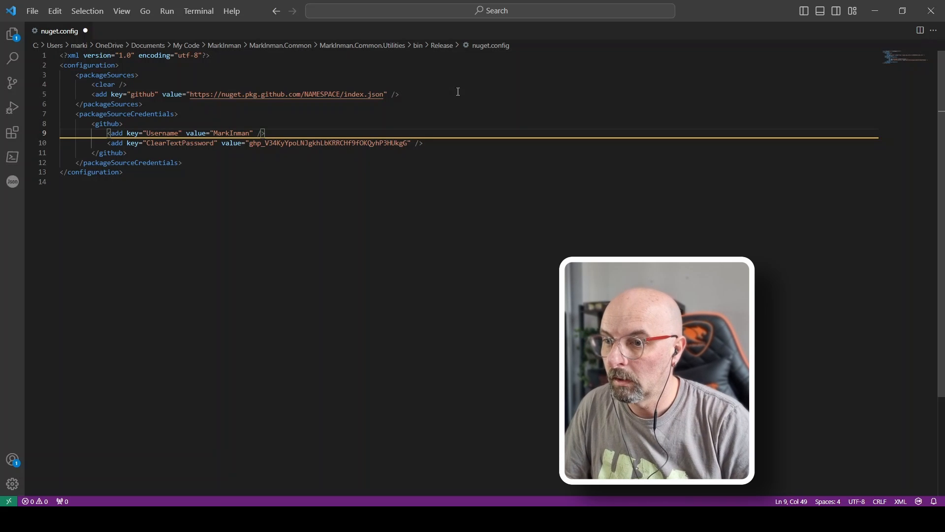
double_click(321, 95)
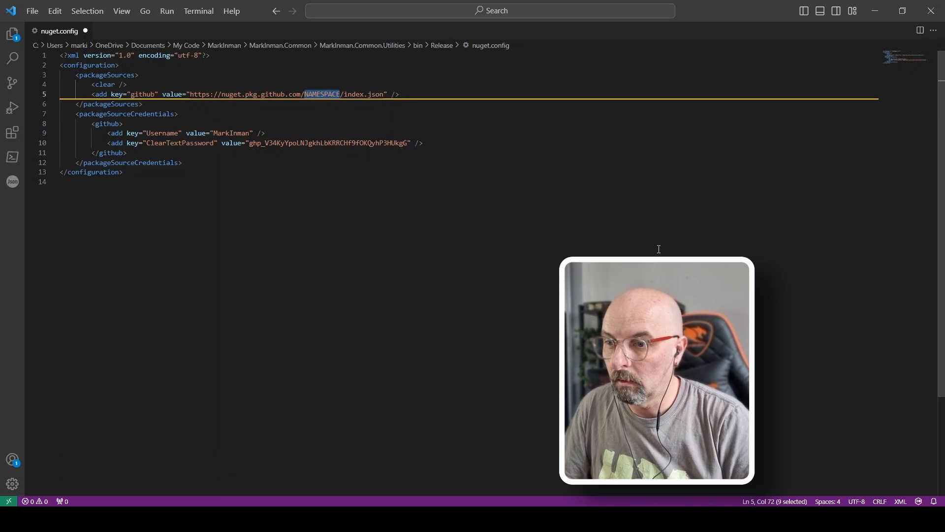
mouse_move(242, 370)
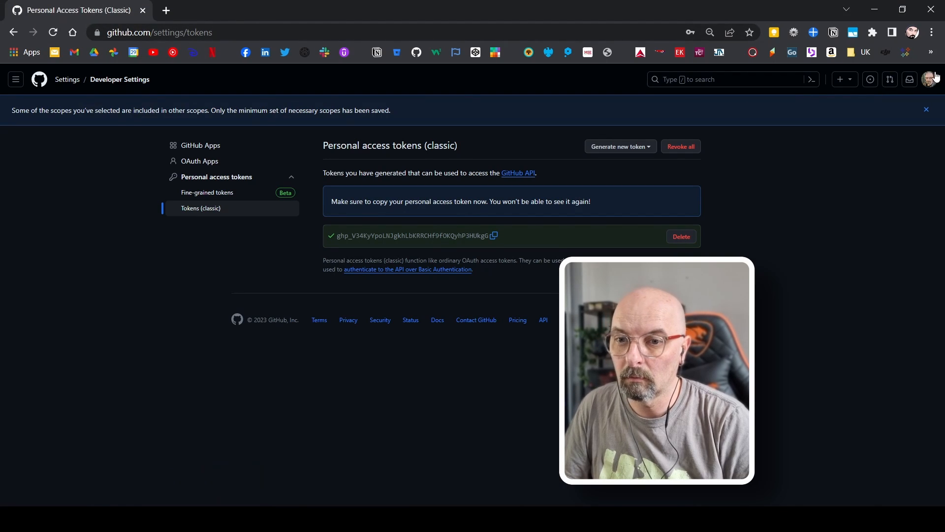
Go to Your repositories from the GitHub account menu
click(931, 79)
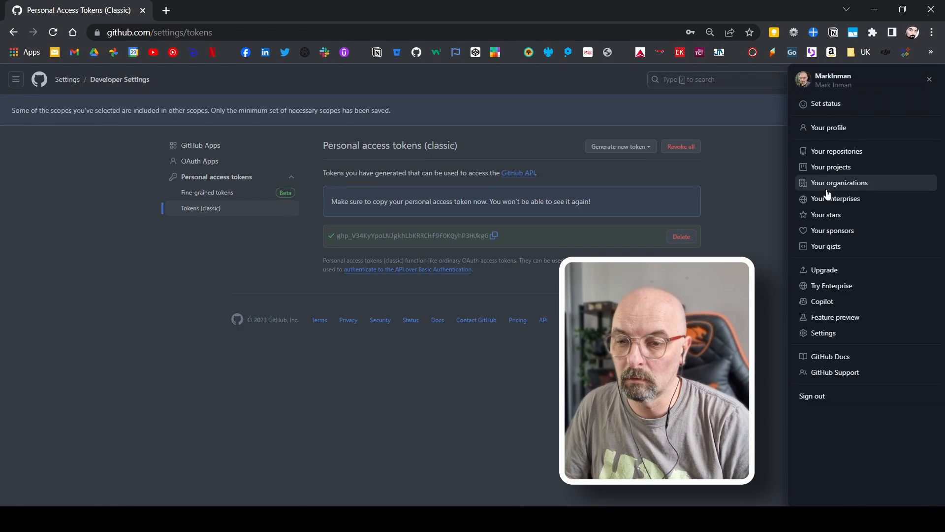
mouse_move(836, 151)
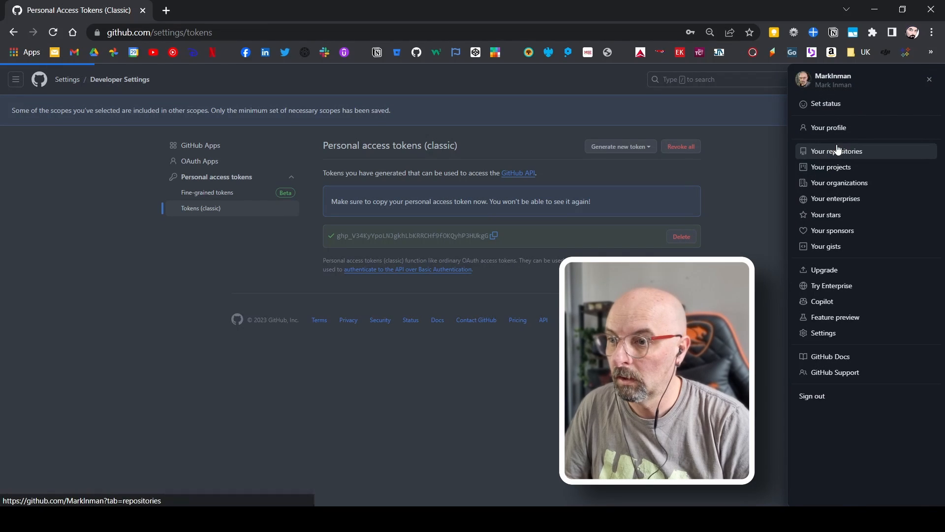
click(836, 151)
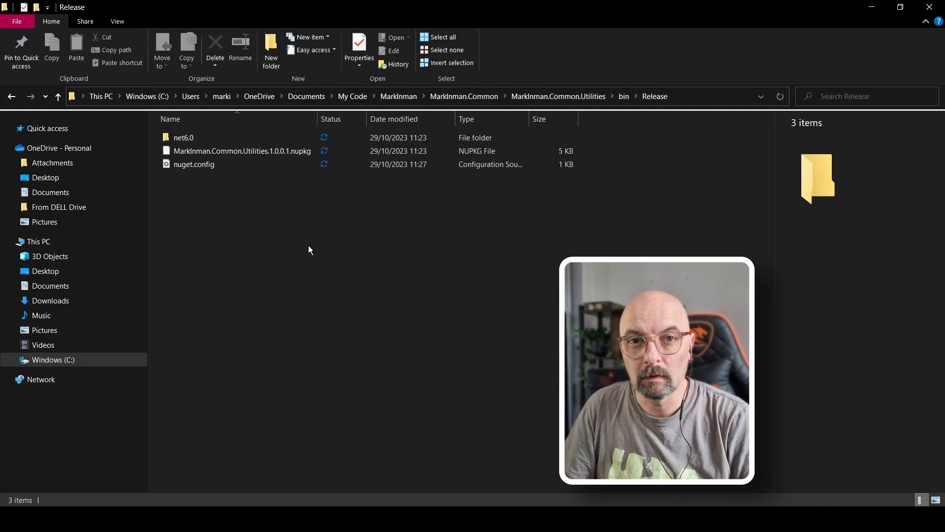
Start a Git Bash terminal in the Release folder and begin the dotnet nuget push command
right_click(309, 249)
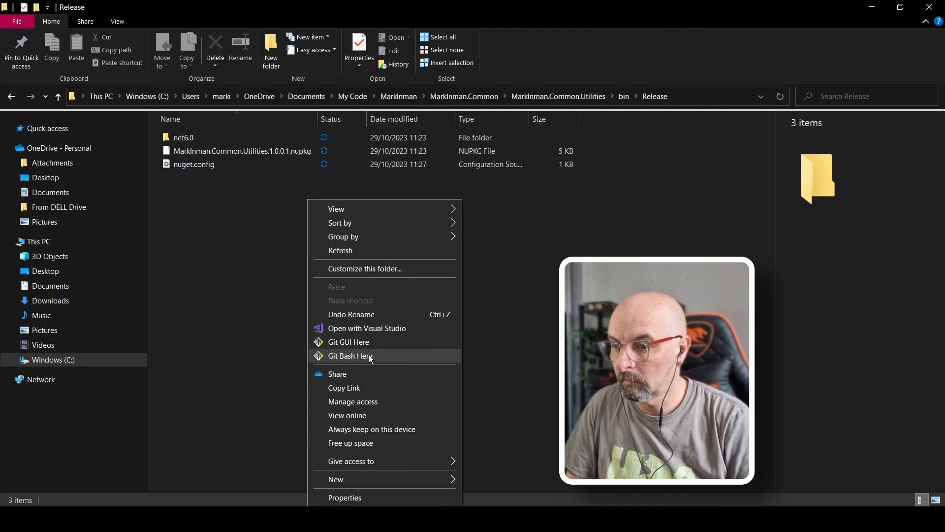
click(349, 355)
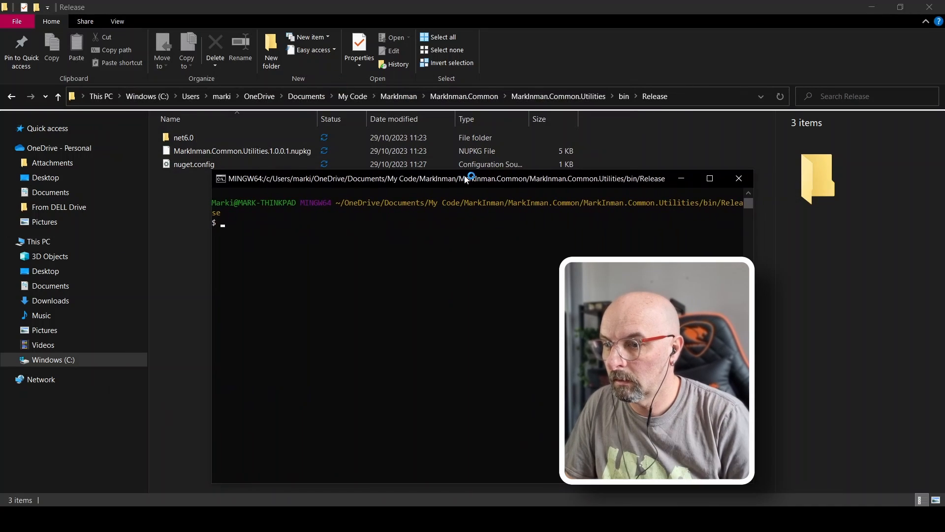
text(nuget)
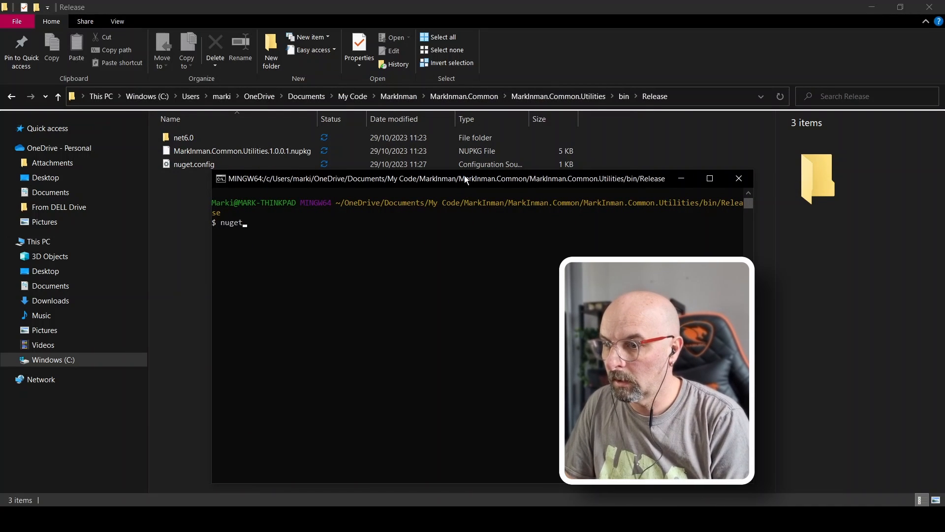
key(Backspace)
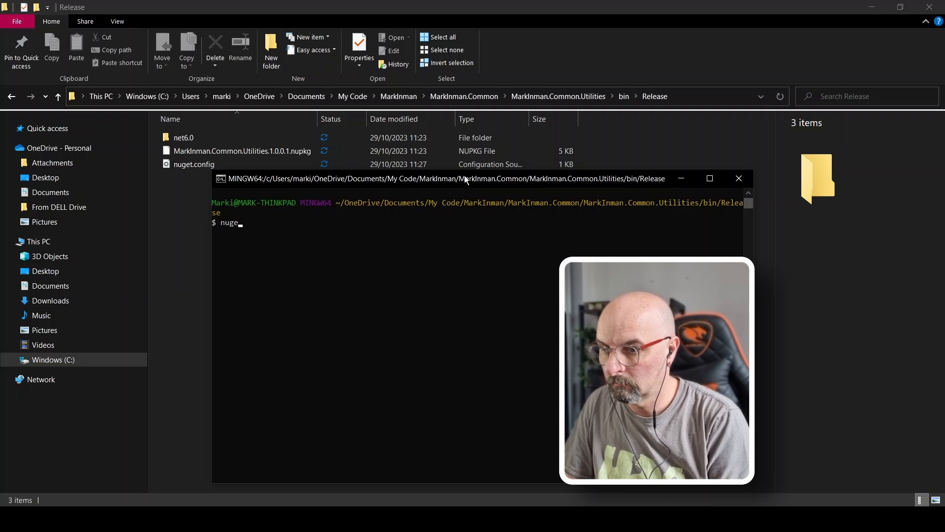
text(dotnet)
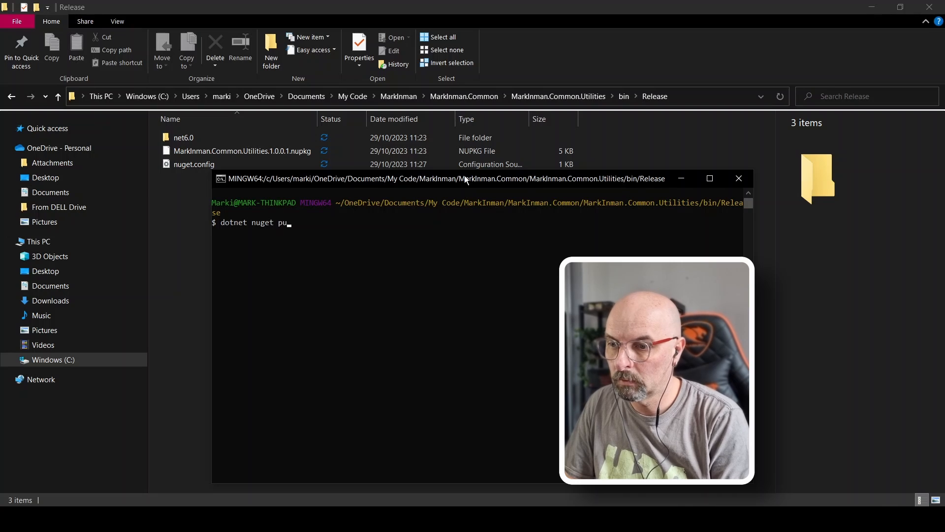
text(sh ")
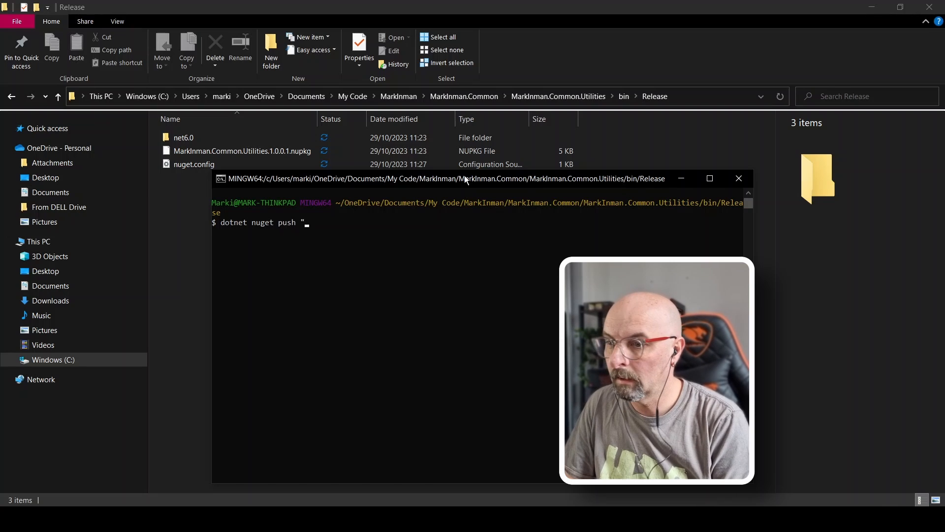
Push MarkInman.Common.Utilities.1.0.0.1.nupkg with --source "github"
text(MarkInman.Common.Utilite)
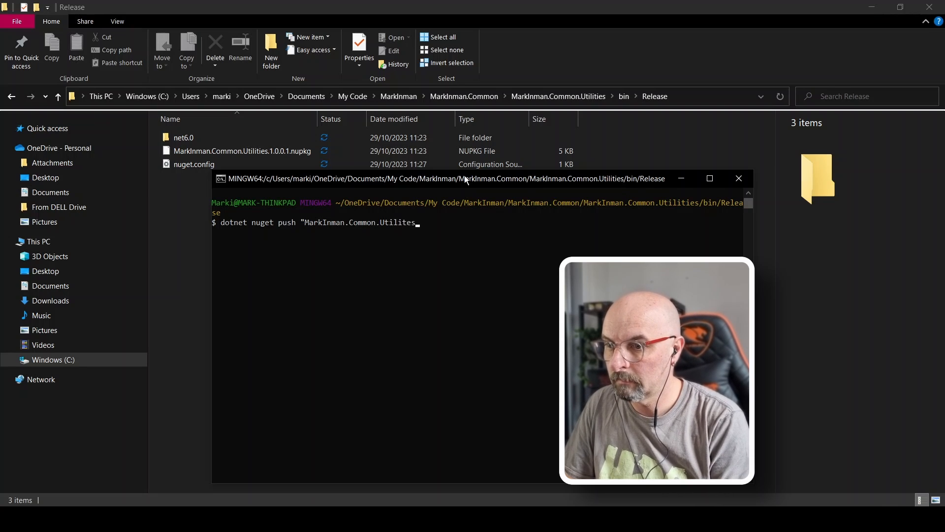
text(s.)
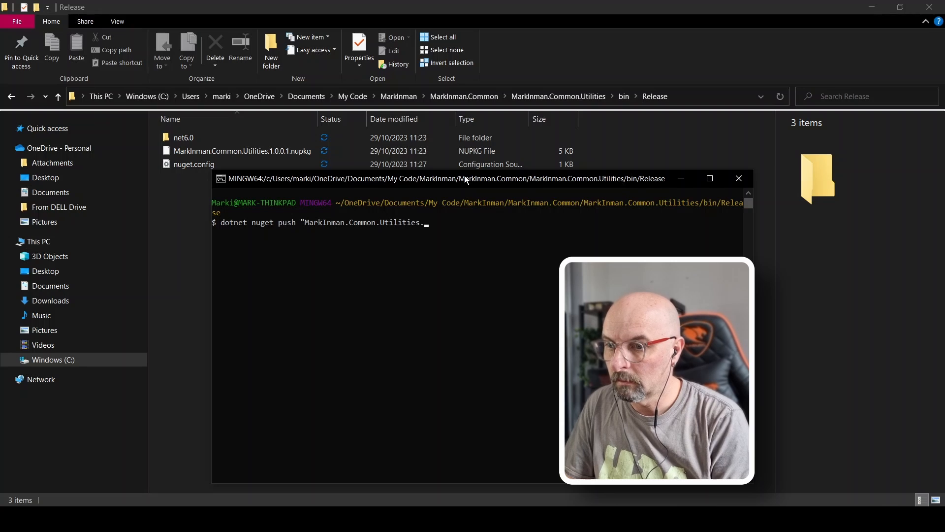
text(1.0.0.)
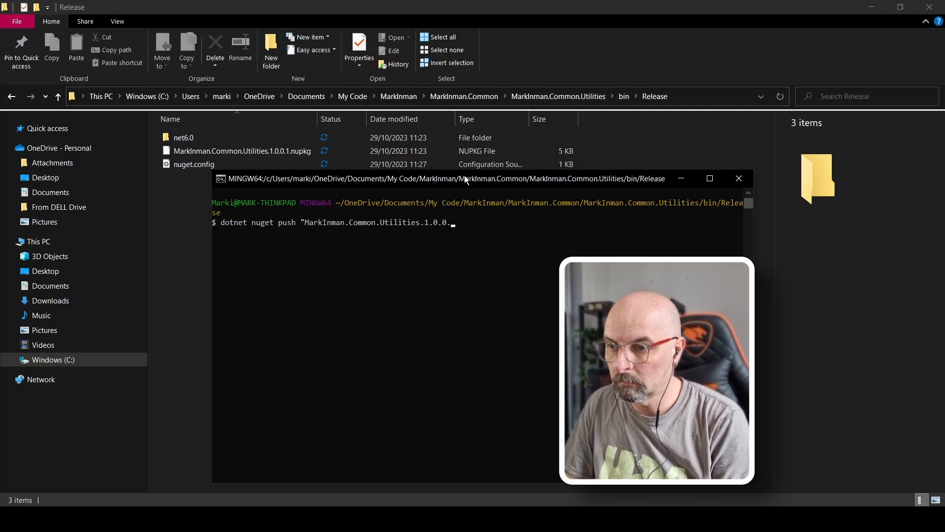
text(1.nupkg)
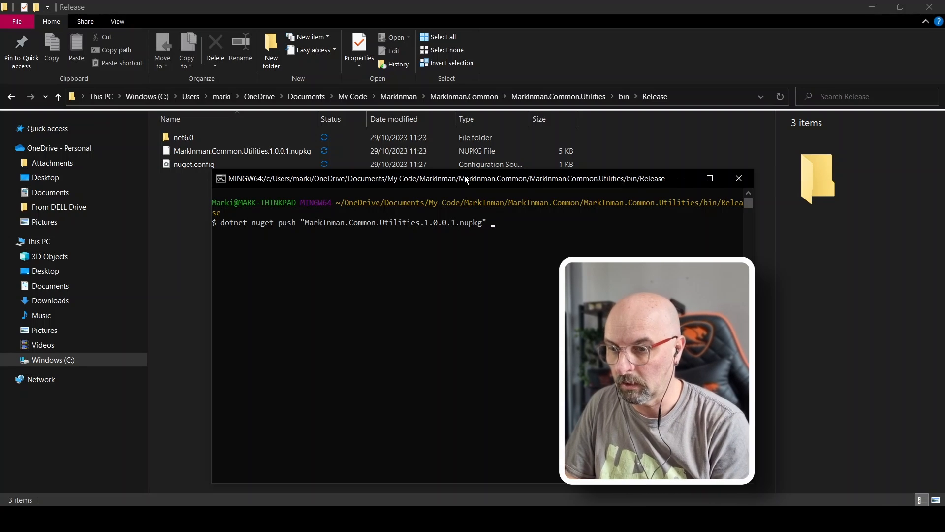
text(--source ")
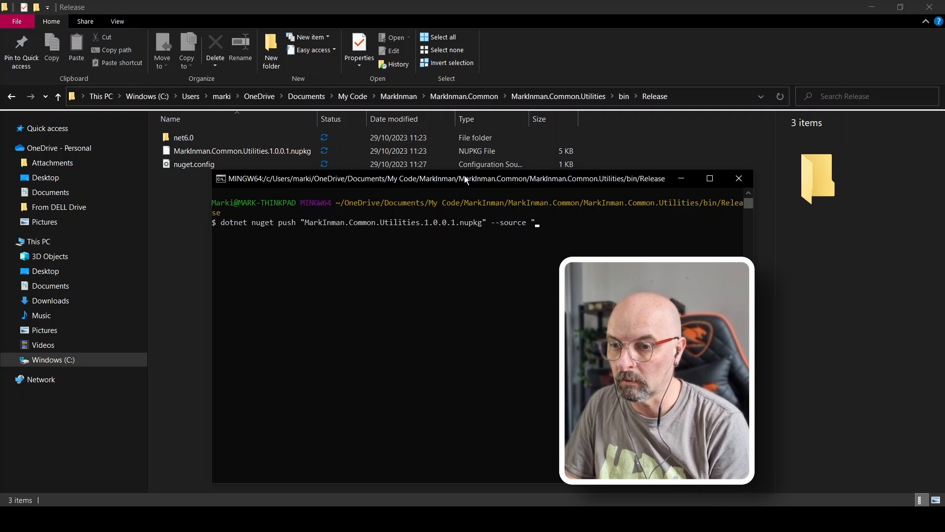
text(github)
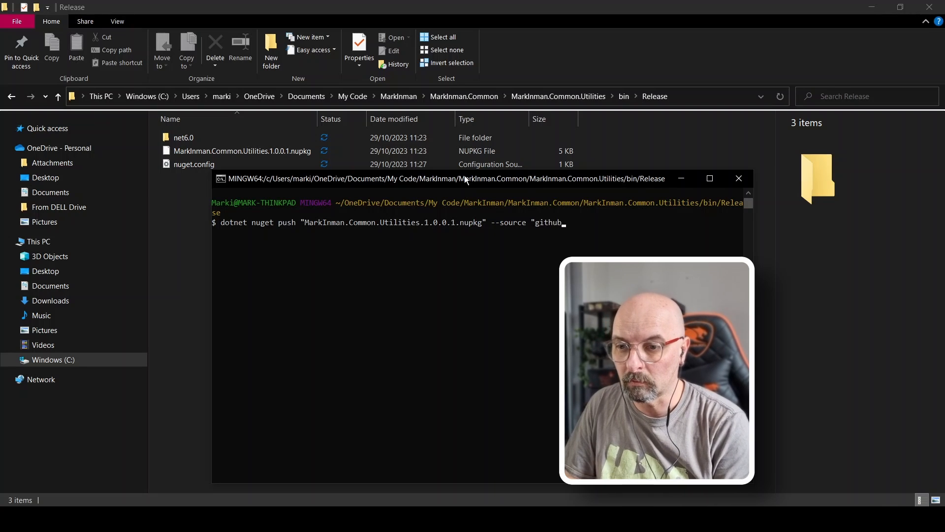
text(")
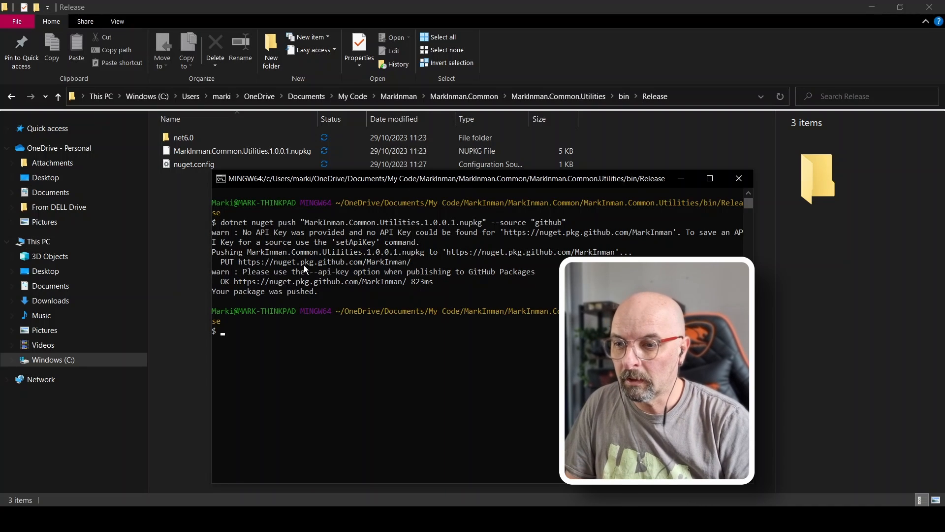
View the profile's Packages list and the Common.Utilities package page showing version 1.0.0.1
drag(211, 252, 420, 262)
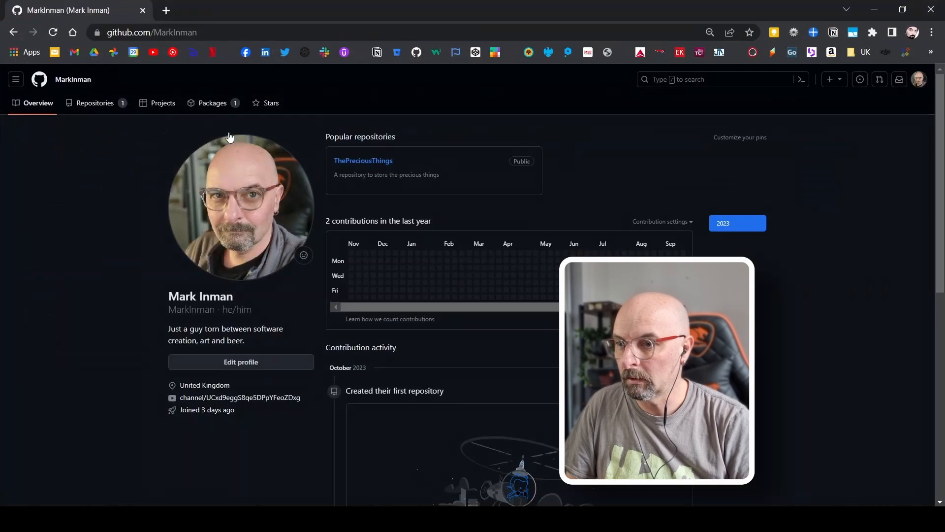
click(212, 102)
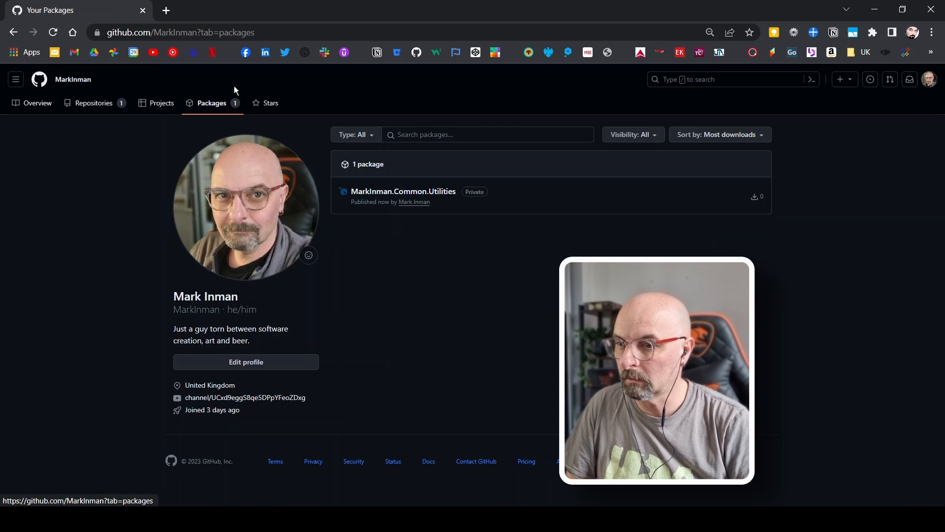
mouse_move(403, 214)
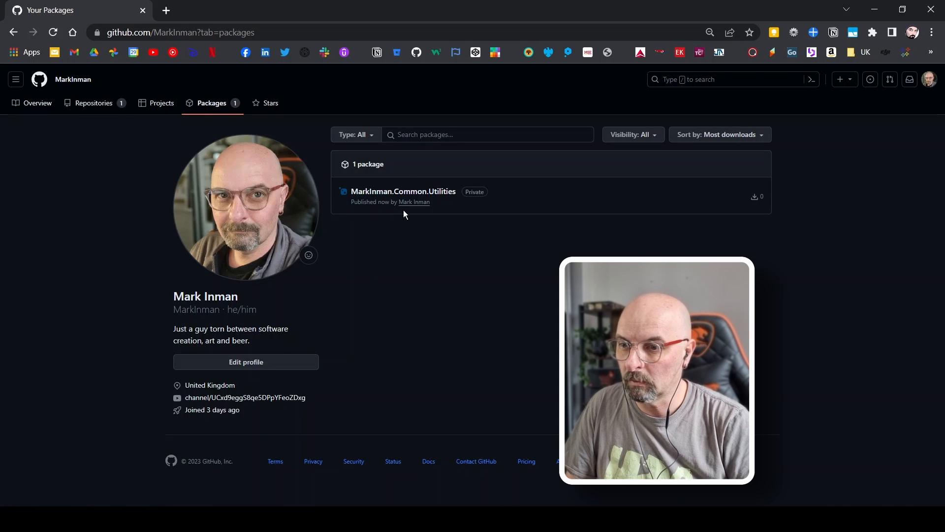
click(402, 191)
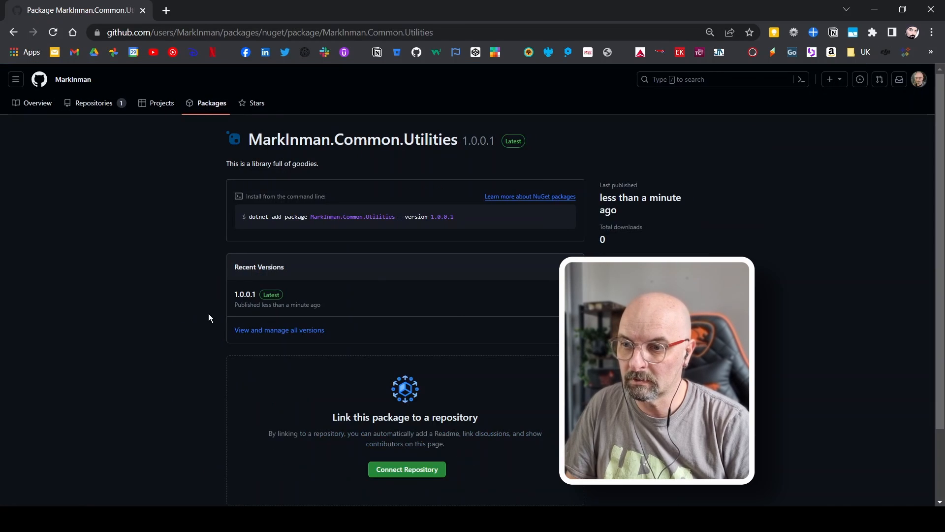
drag(247, 140, 318, 163)
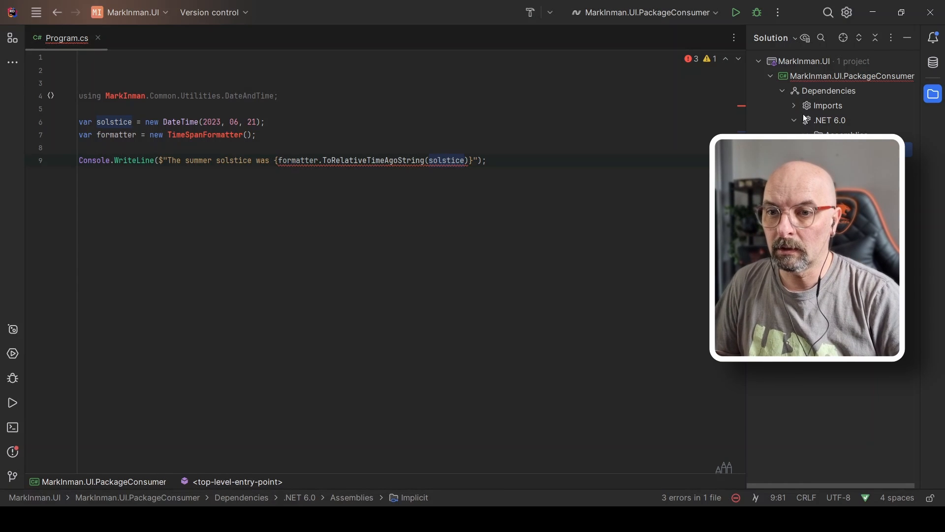
Manage NuGet packages for PackageConsumer's dependencies and search for Mark, finding nothing yet
right_click(828, 90)
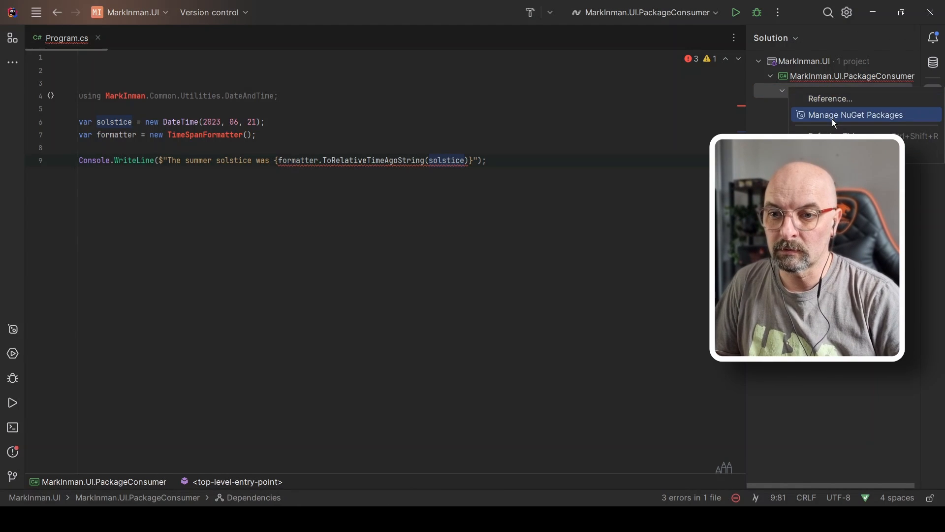
click(855, 114)
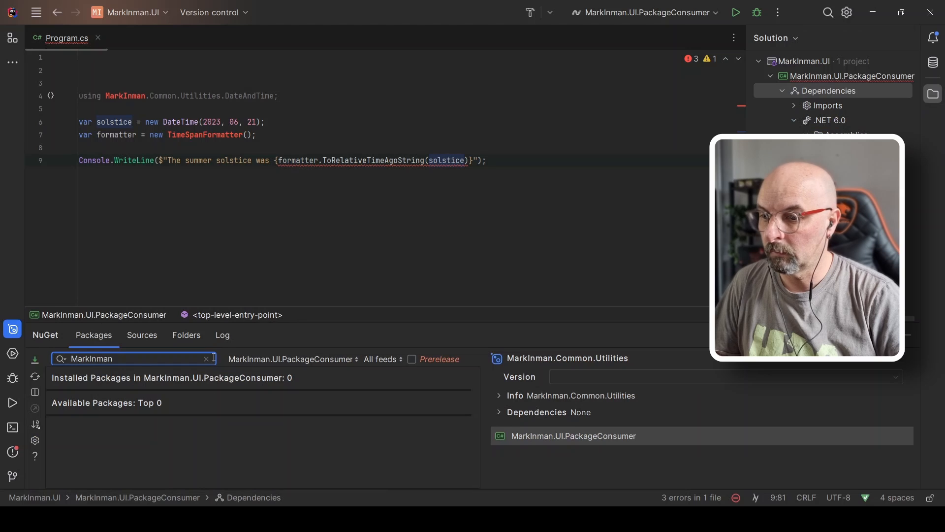
click(206, 359)
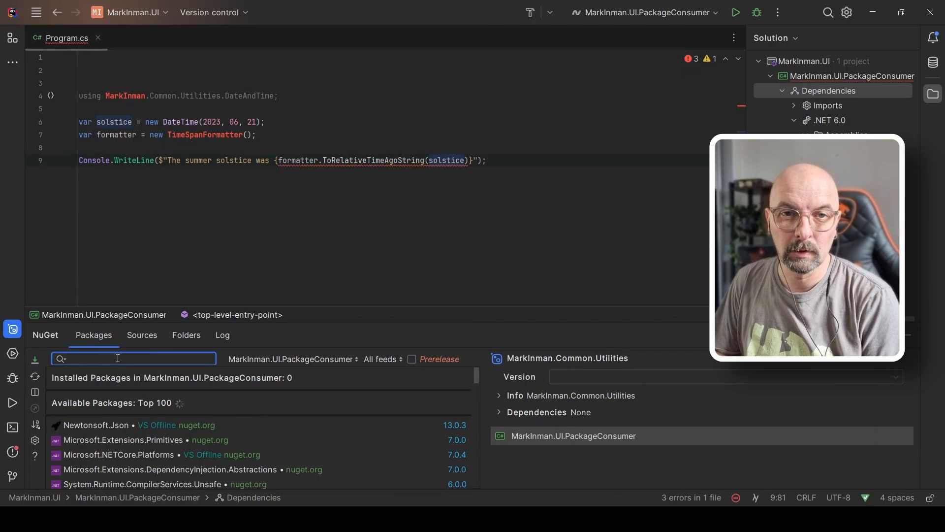
text(MarkInman)
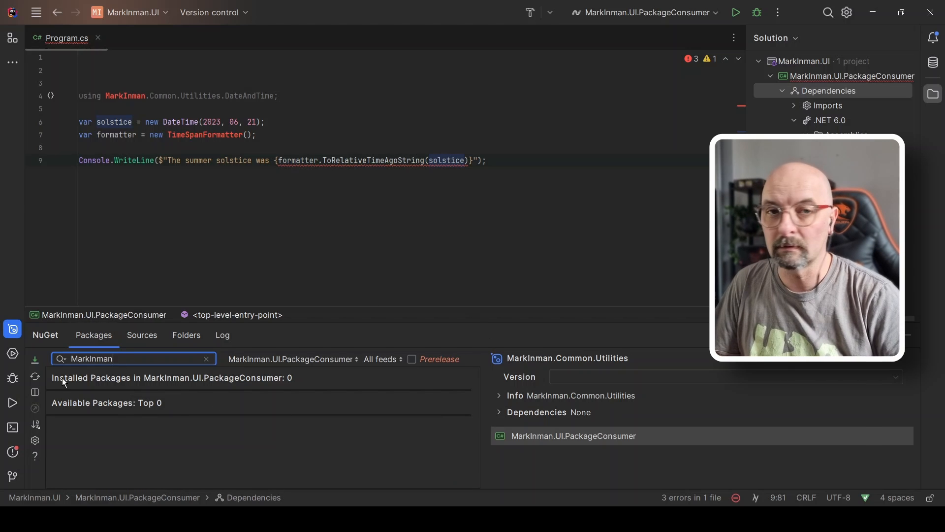
mouse_move(489, 370)
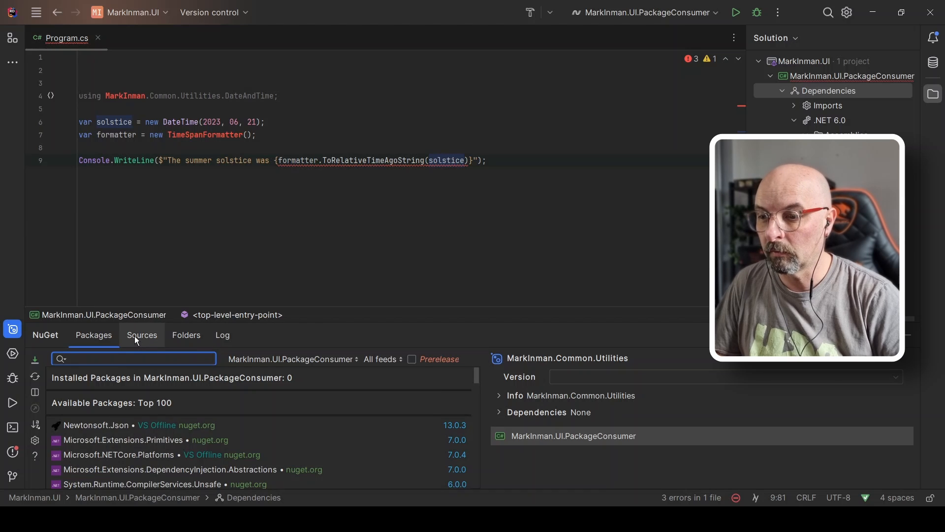
Add a feed named MarkInman Github Packages with the GitHub index.json URL and username, and save it
click(142, 335)
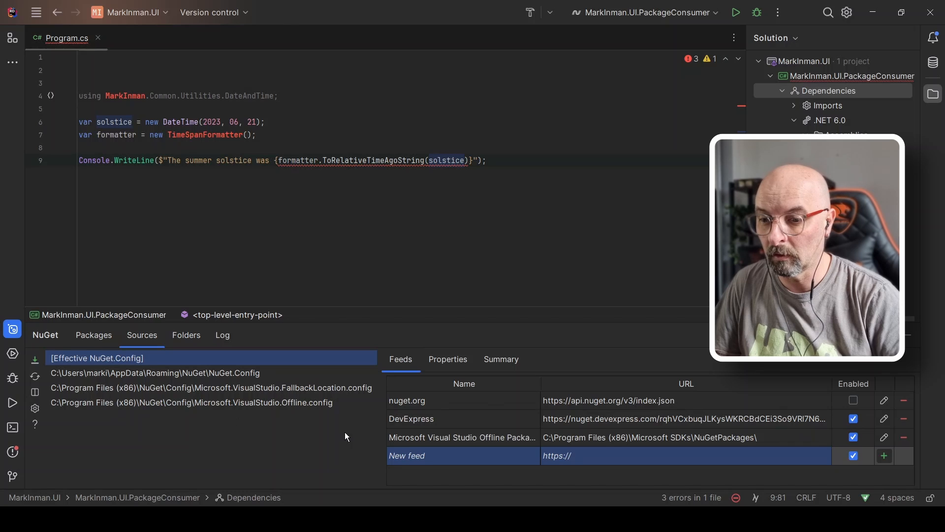
mouse_move(884, 455)
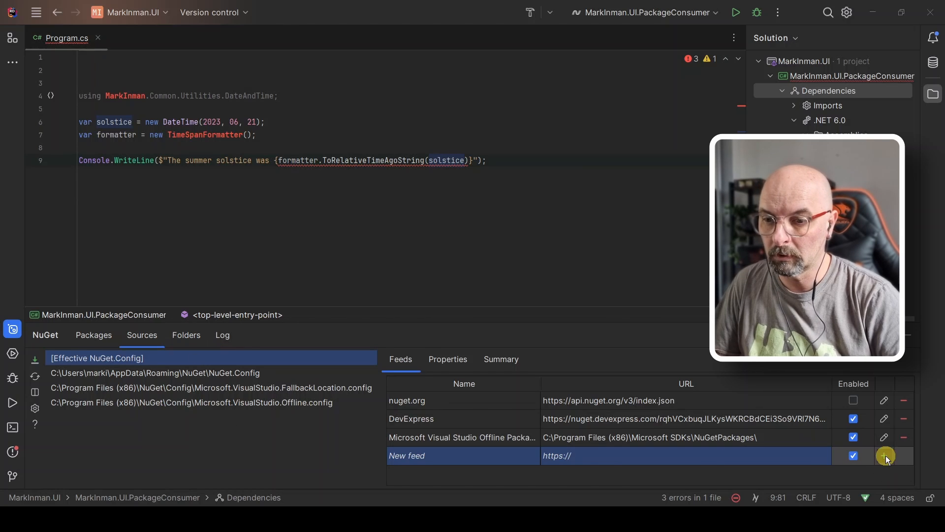
click(884, 456)
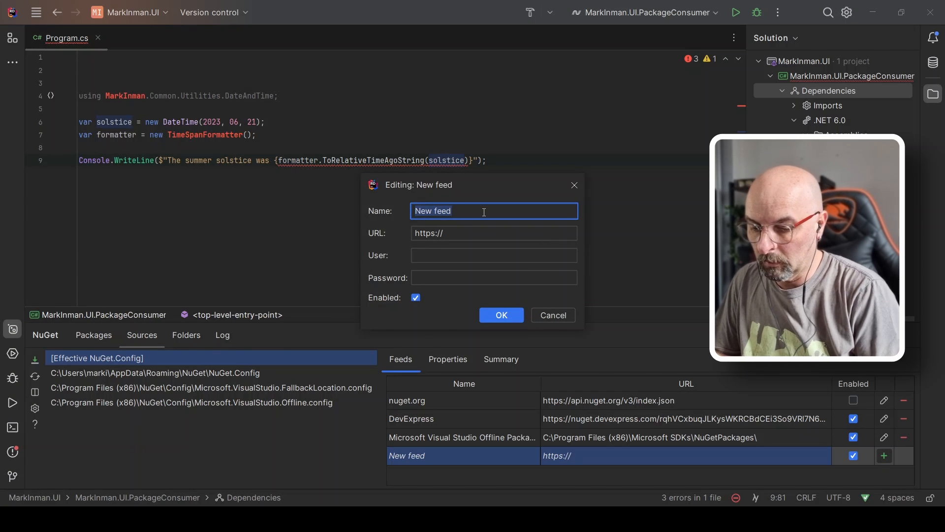
text(MarkInman)
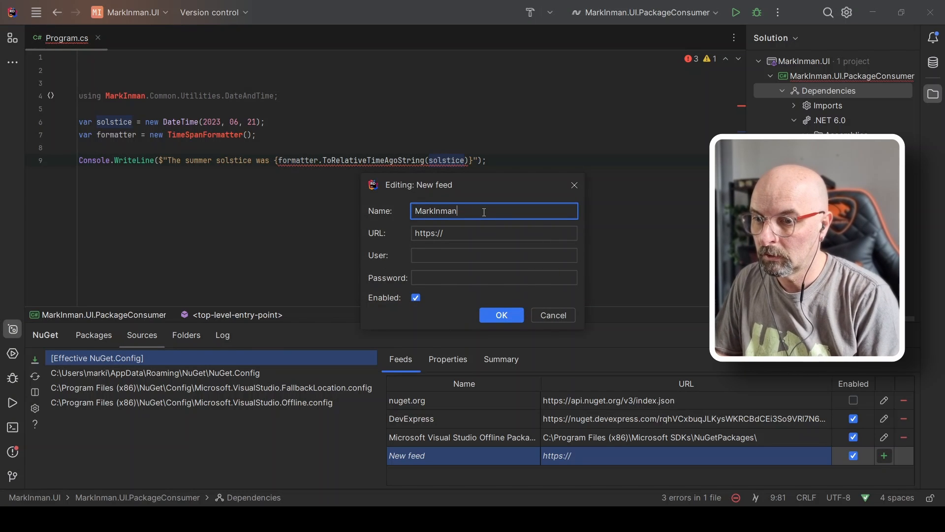
text(Github Packaghe)
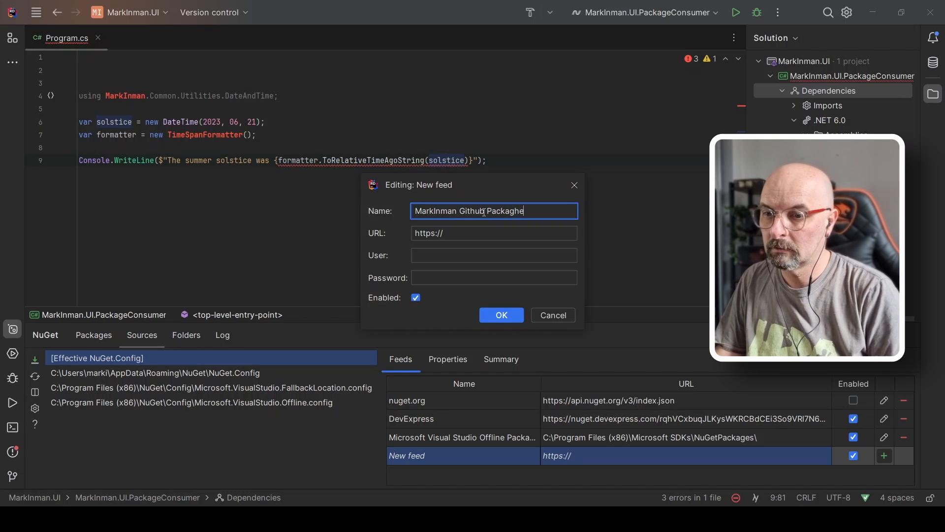
text(Packages)
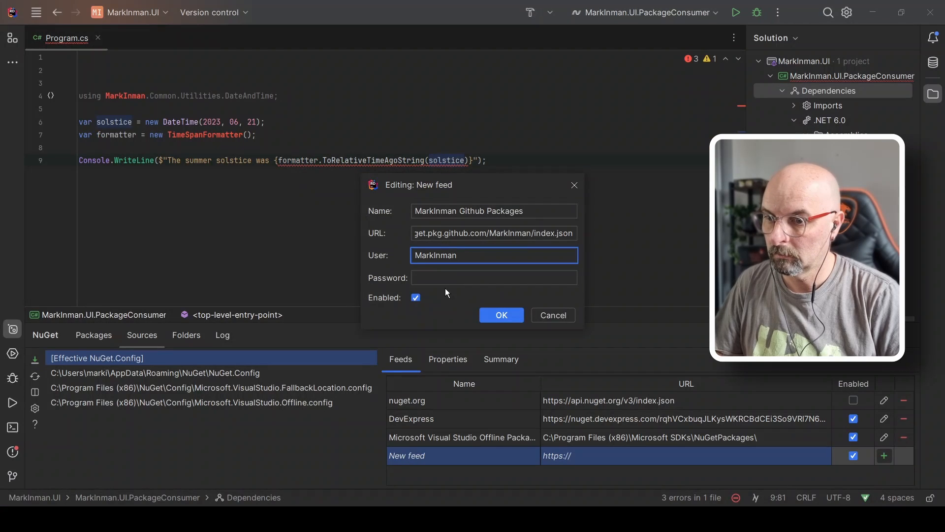
click(94, 335)
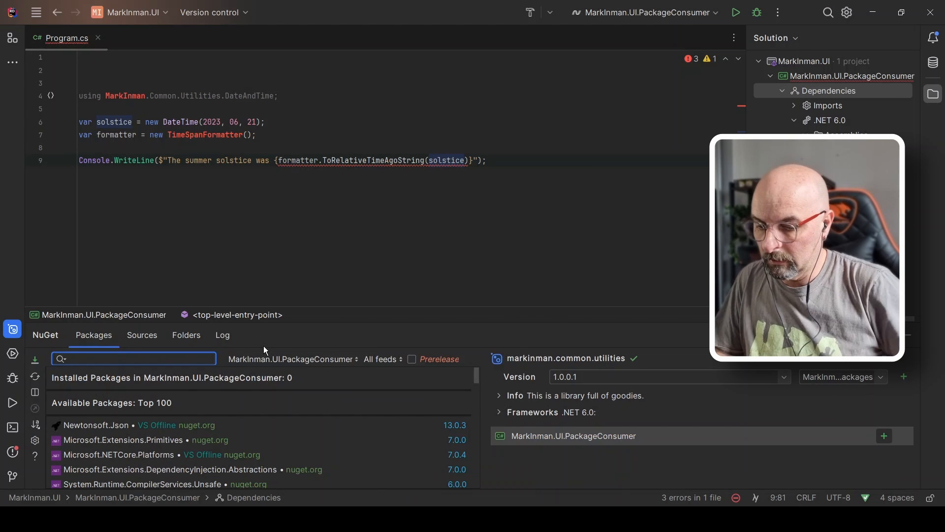
Install MarkInman.Common.Utilities 1.0.0.1 into PackageConsumer and run it, printing the solstice message
text(MarkInman)
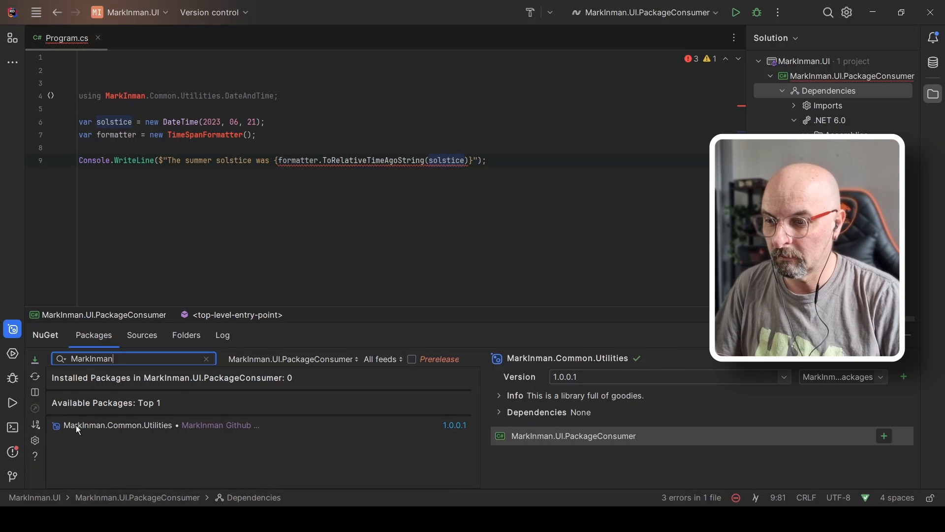
click(118, 426)
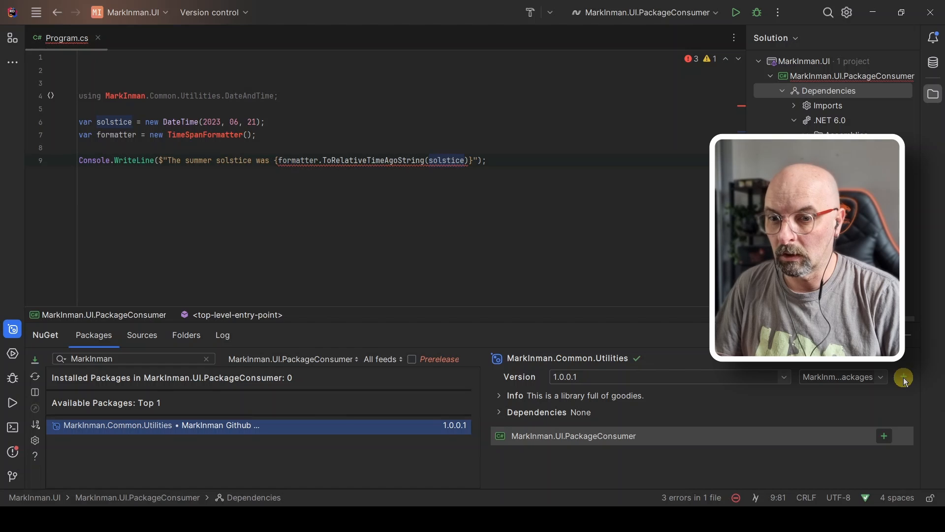
click(905, 377)
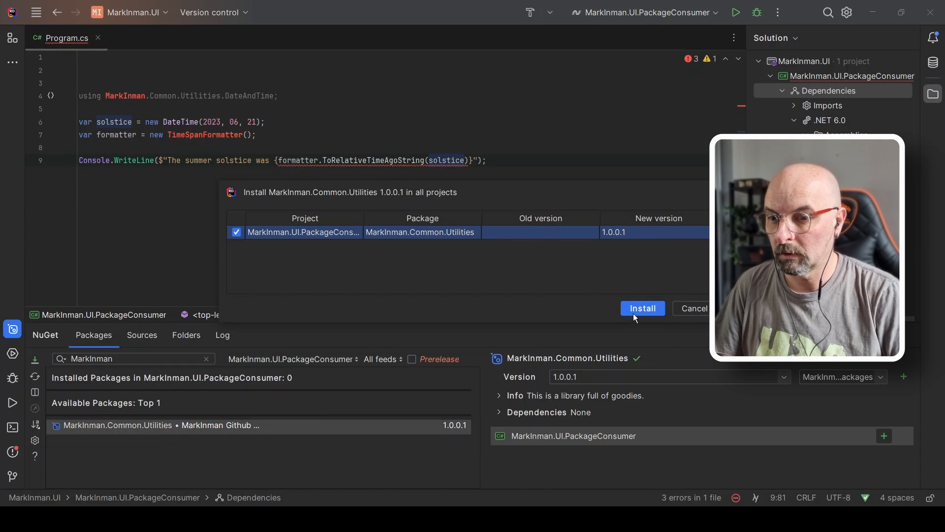
click(642, 309)
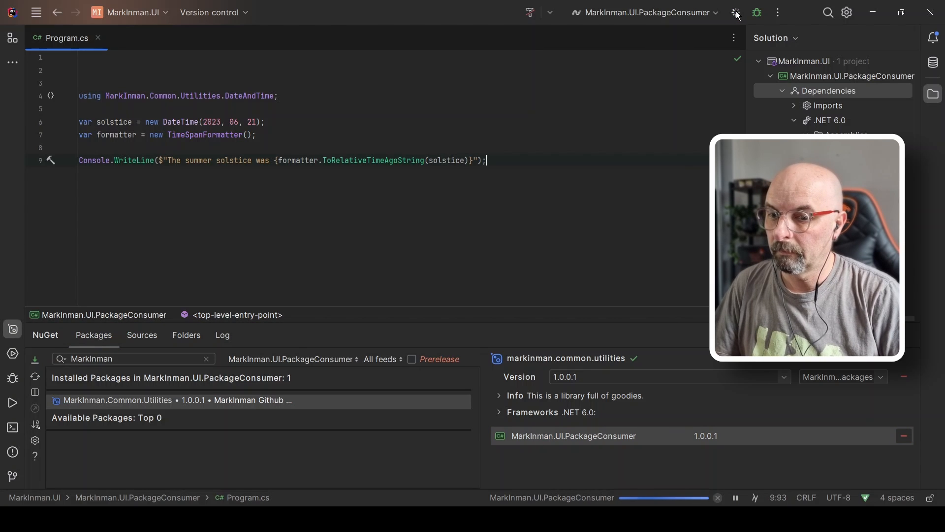
click(734, 12)
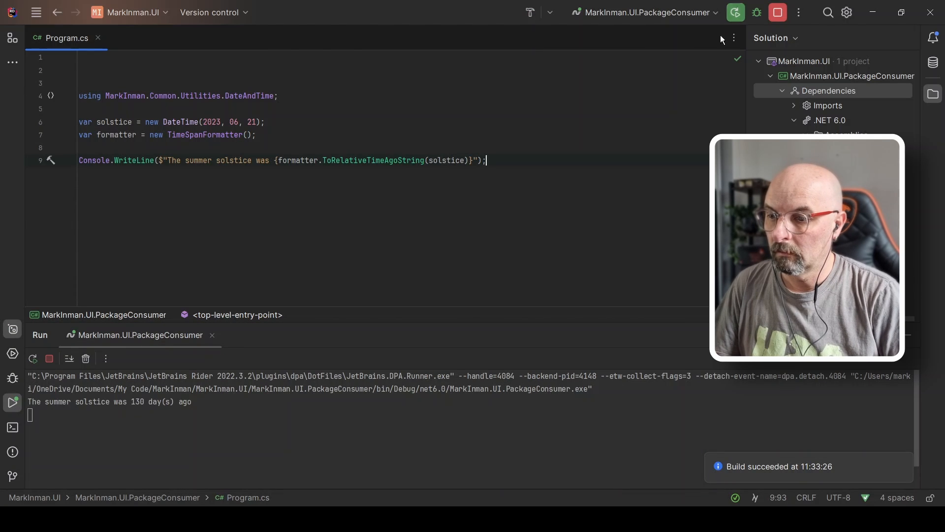